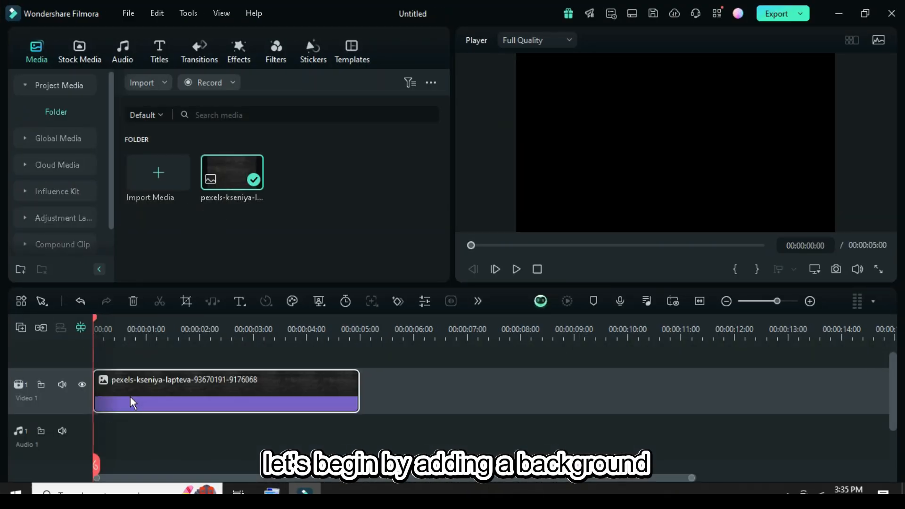
Add several empty video tracks above the dark background image on Video 1
right_click(133, 401)
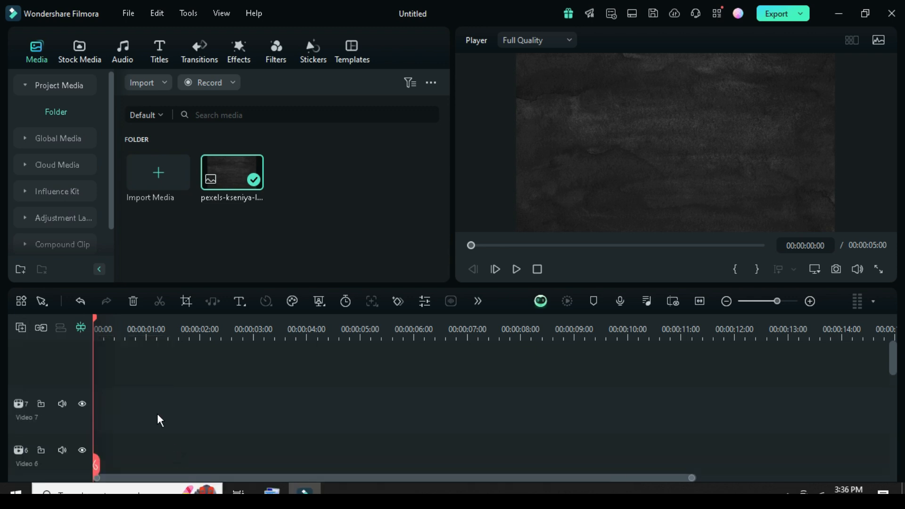
Add a Default Title clip to Video 7 and open its Advanced text editor
click(159, 50)
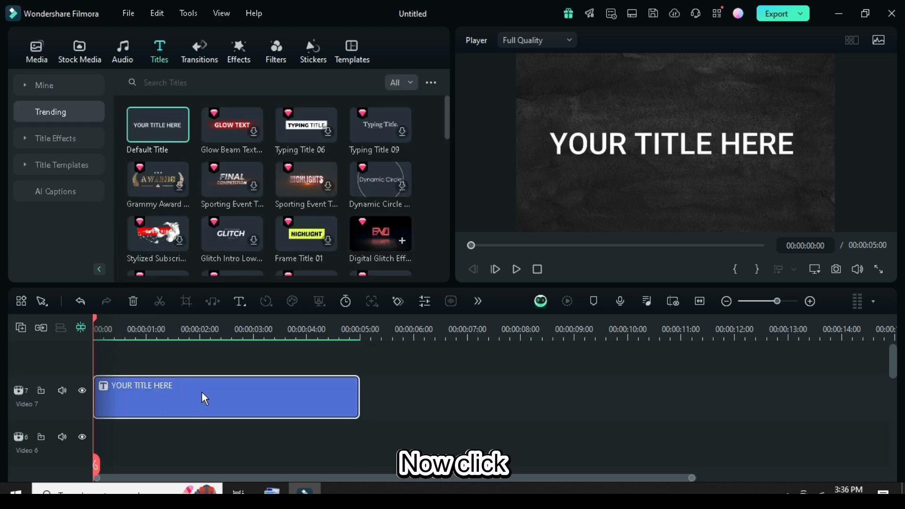
double_click(202, 397)
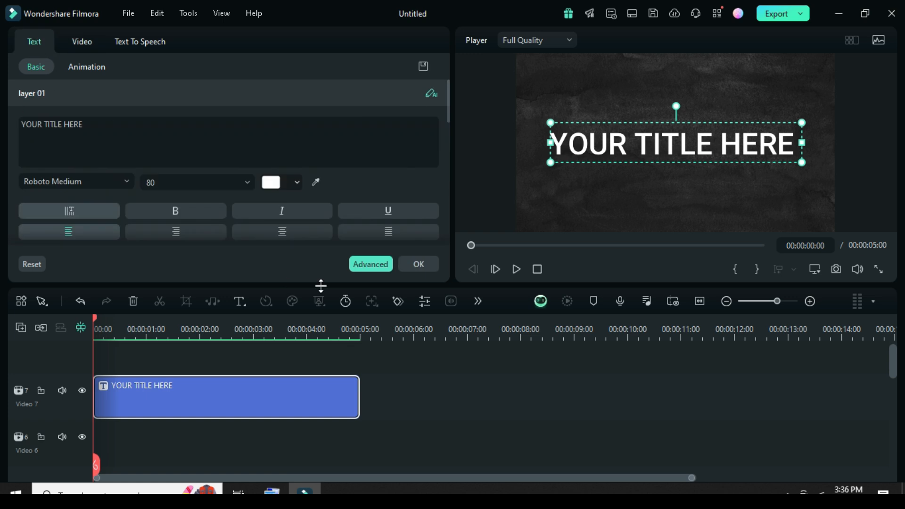
click(371, 265)
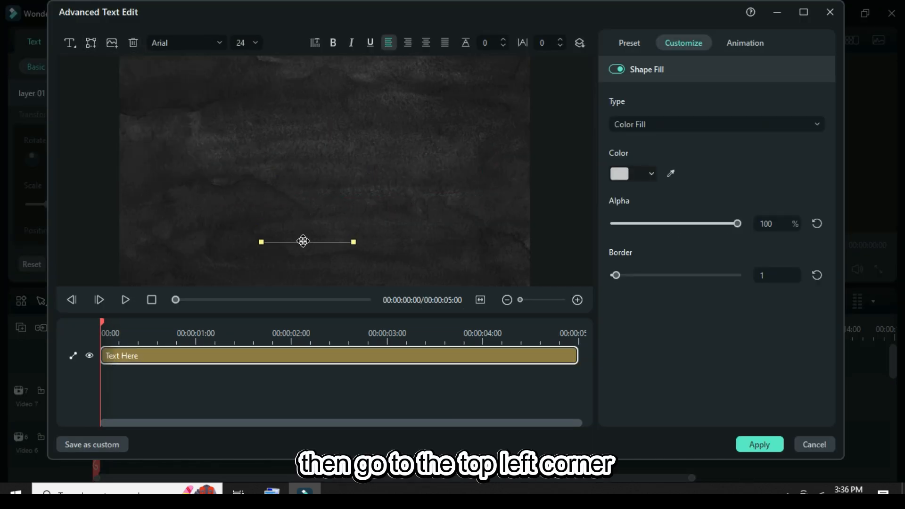
Draw a white line with Border 20 and stretch it across the lower frame
click(650, 173)
text(2)
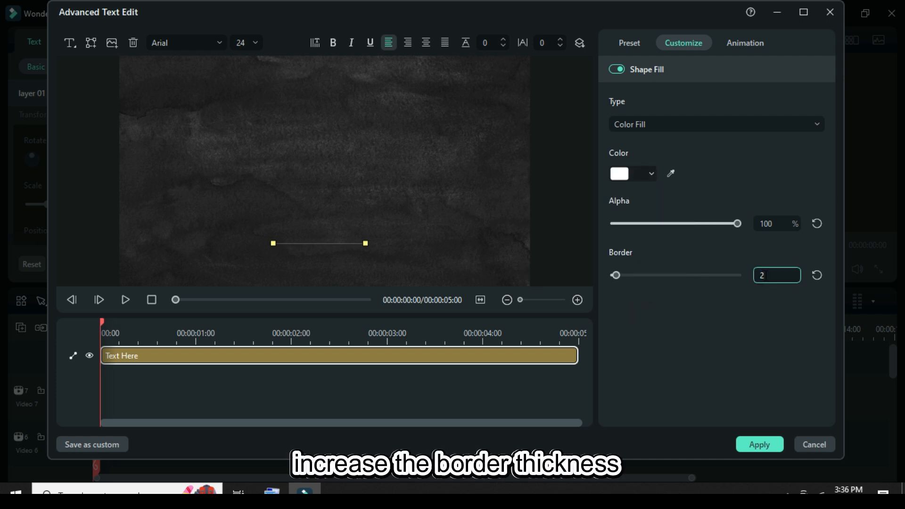
drag(616, 275, 662, 275)
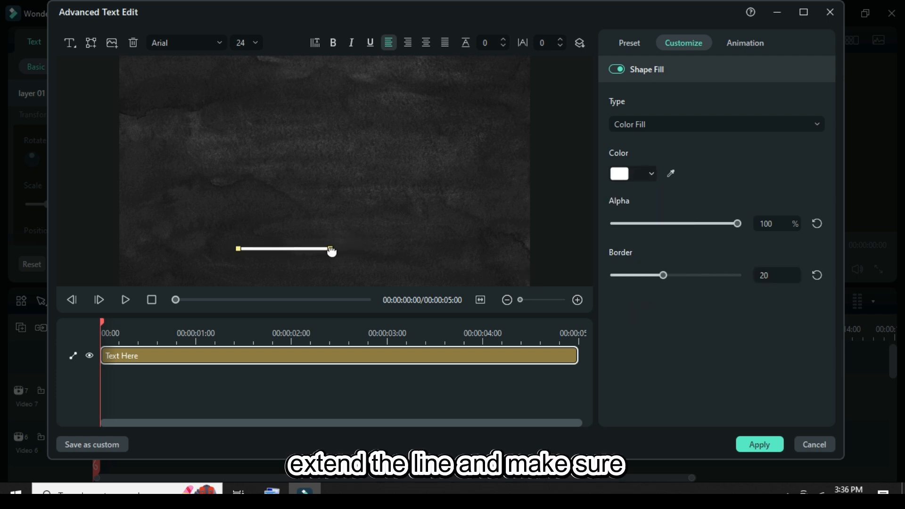
drag(332, 249, 471, 249)
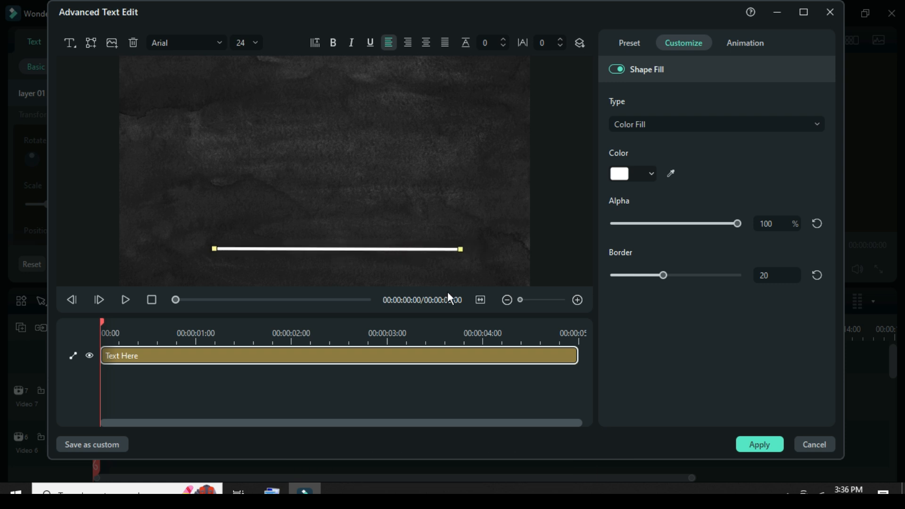
Apply the line and add a duplicate rotated 90° as the vertical axis. Lock the line tracks and Video 1
click(759, 444)
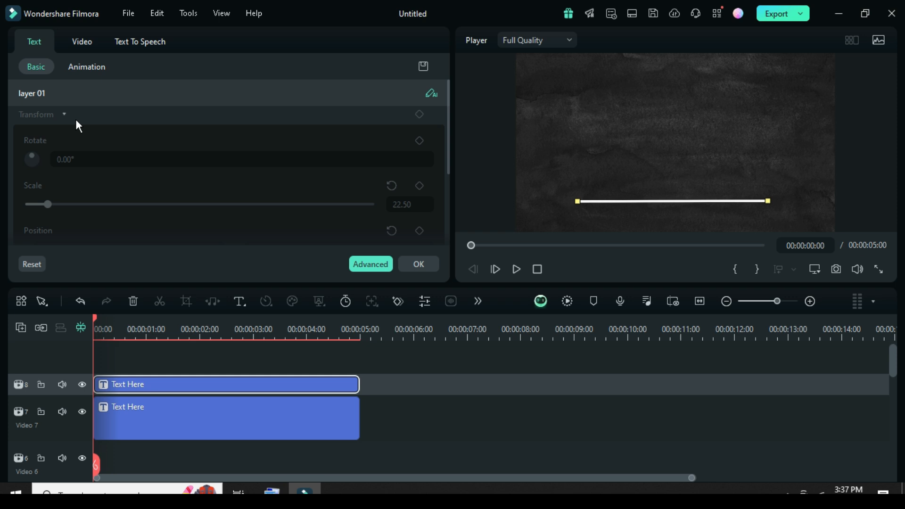
click(82, 42)
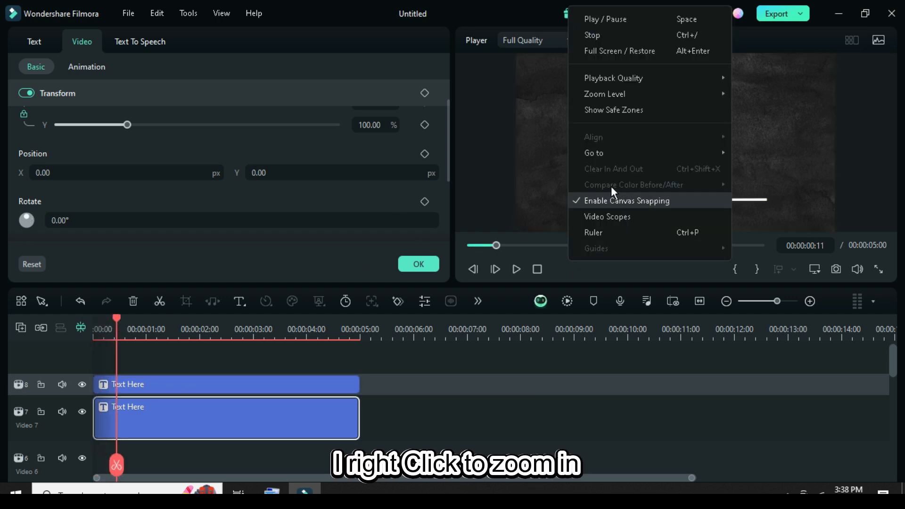
click(613, 193)
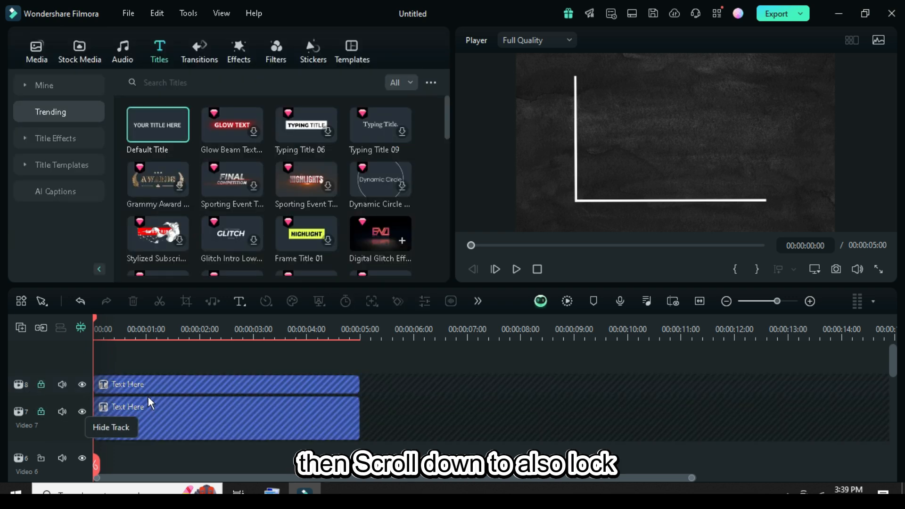
scroll(down, 3)
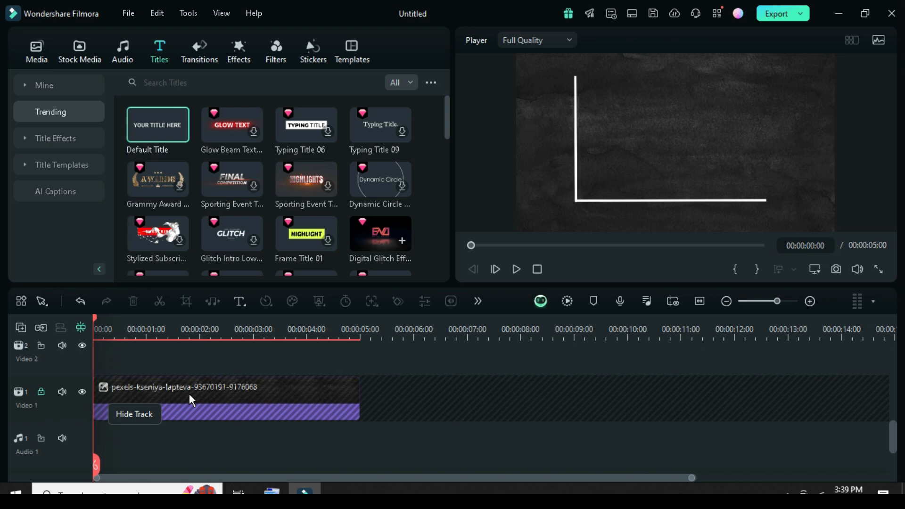
Put the White solid colour on Video 2, crop it narrow, and place it beside the vertical axis
click(78, 51)
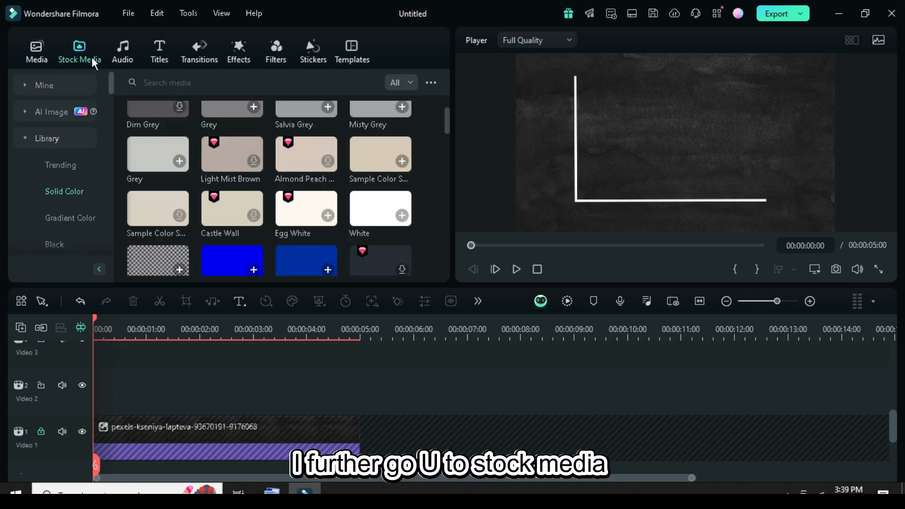
drag(380, 208, 128, 391)
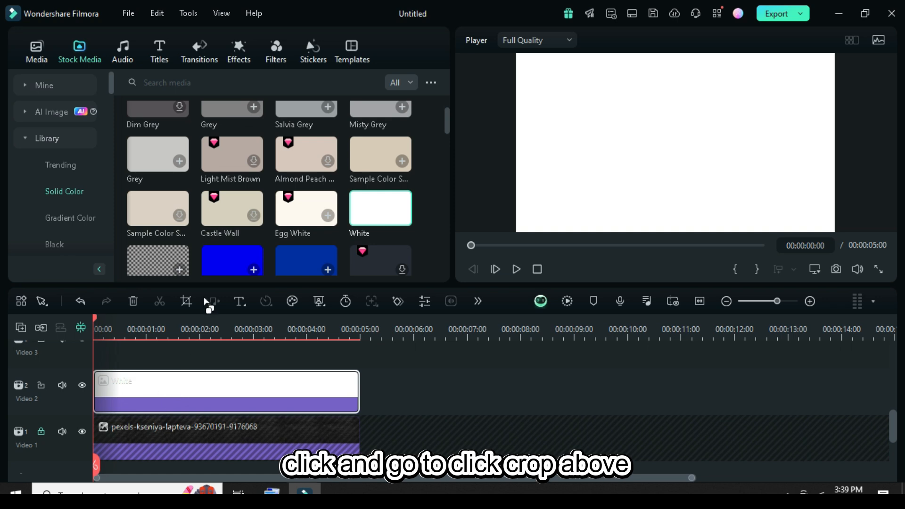
click(186, 301)
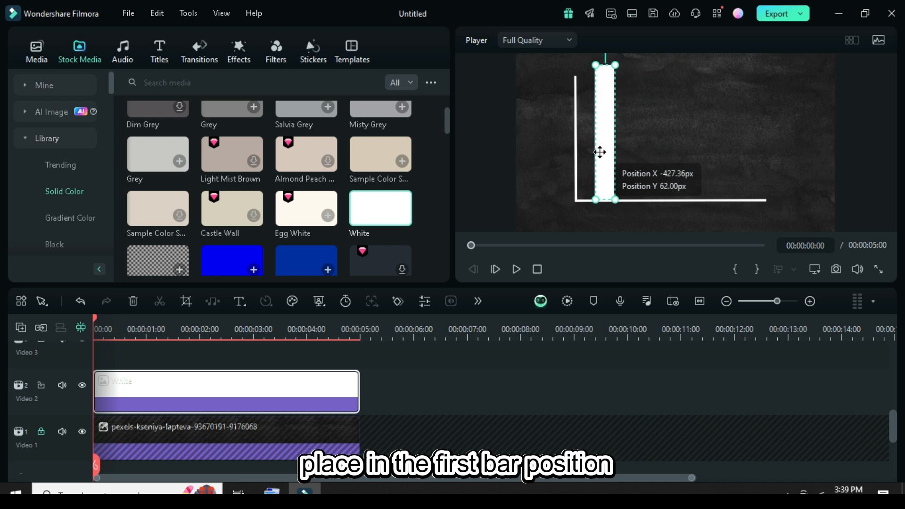
drag(606, 64, 599, 85)
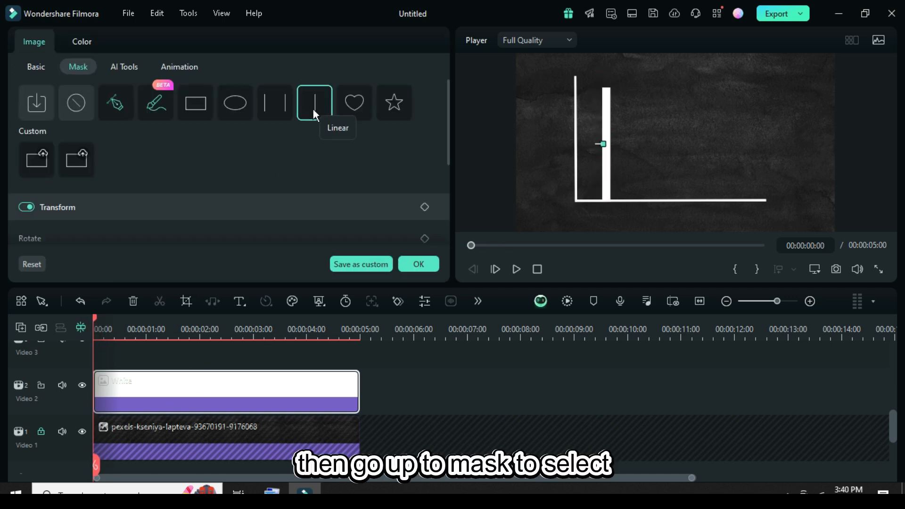
Add a Linear mask rotated 90°, with Position Y keyframes at 0s and 00:00:01:00
scroll(down, 3)
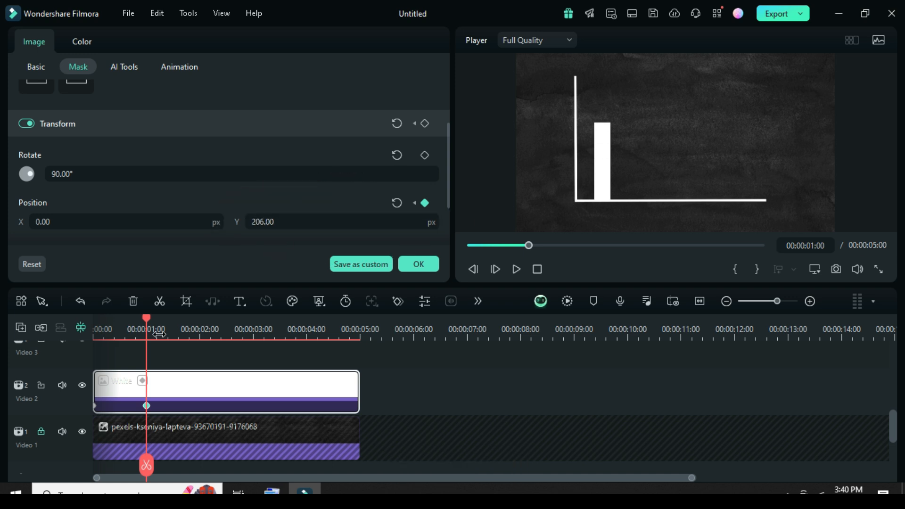
click(515, 270)
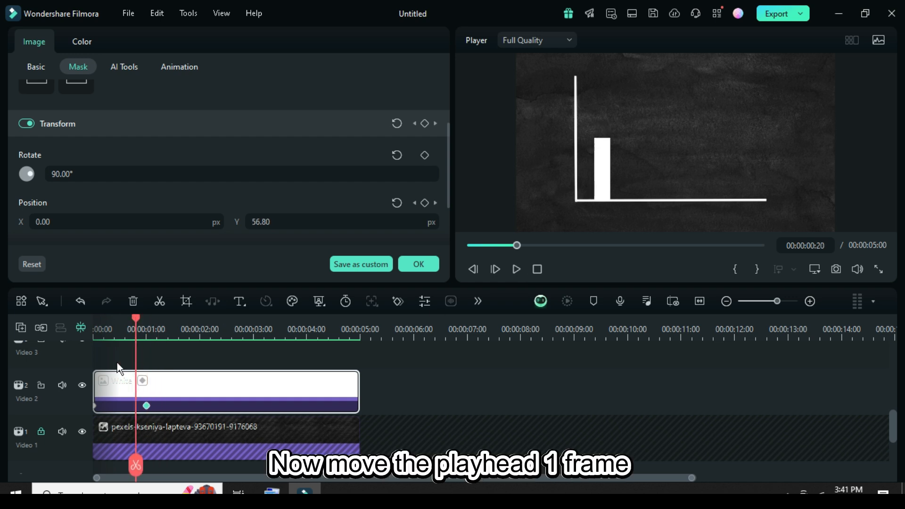
mouse_move(39, 373)
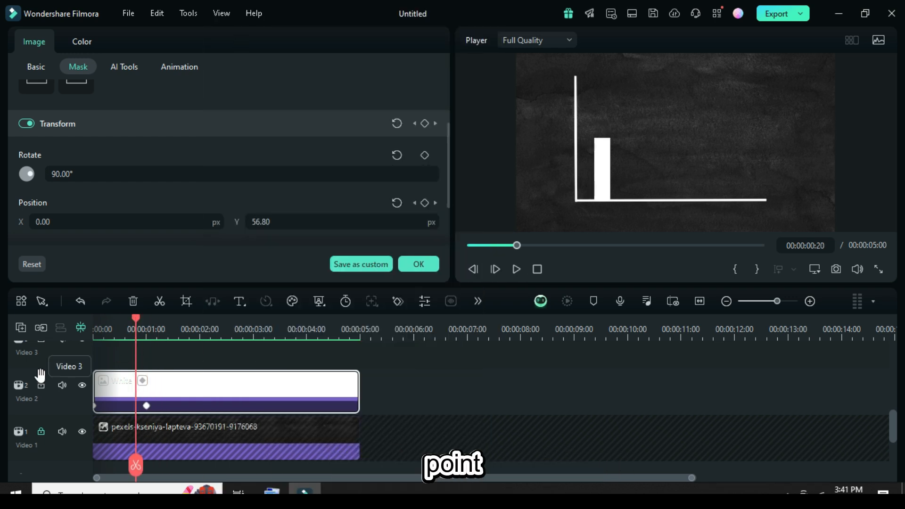
Paste a bar copy on a higher, later track and make it taller. Trim it to end at 00:00:05:00
right_click(225, 392)
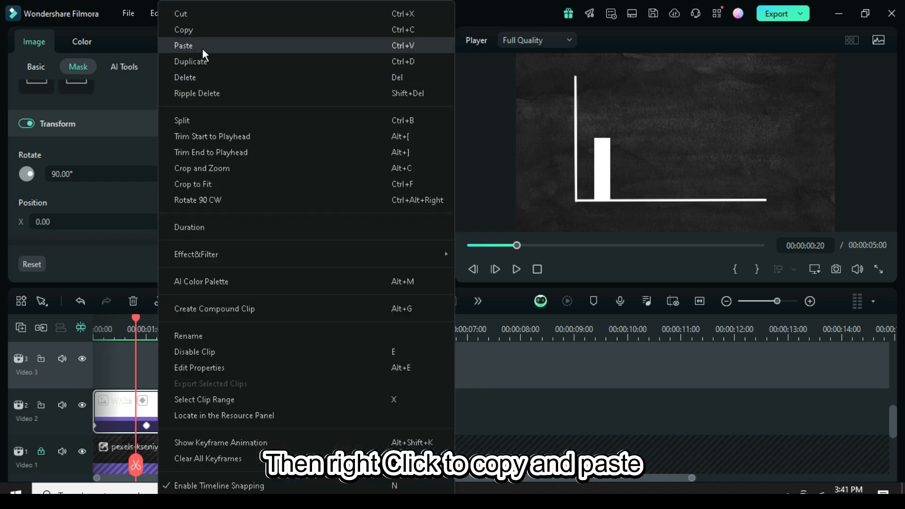
click(183, 46)
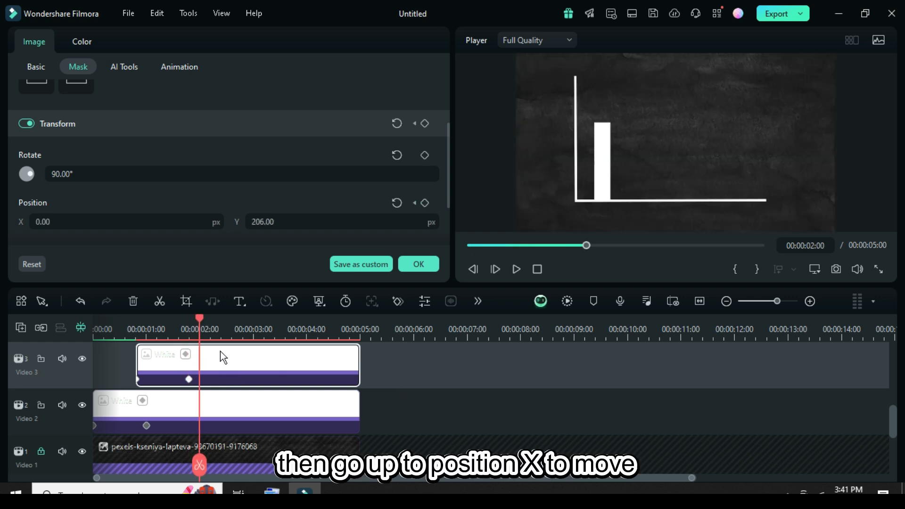
click(36, 67)
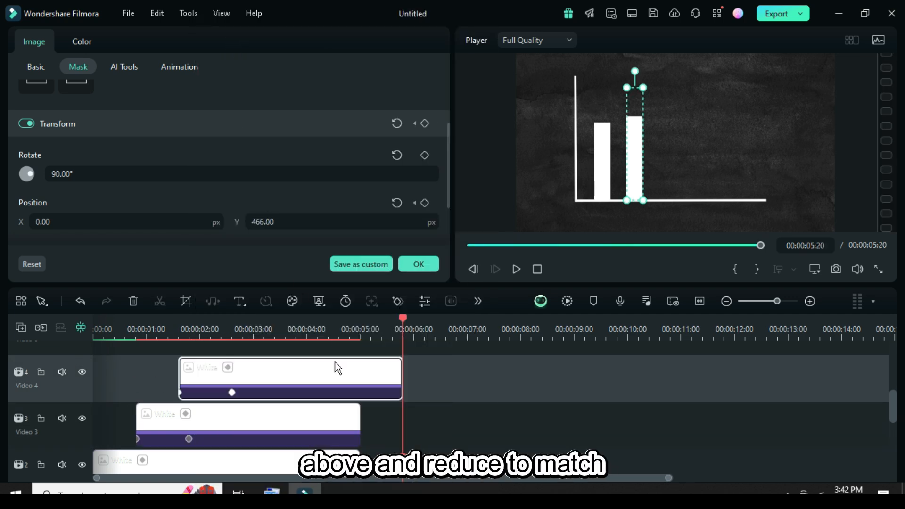
drag(400, 378, 358, 378)
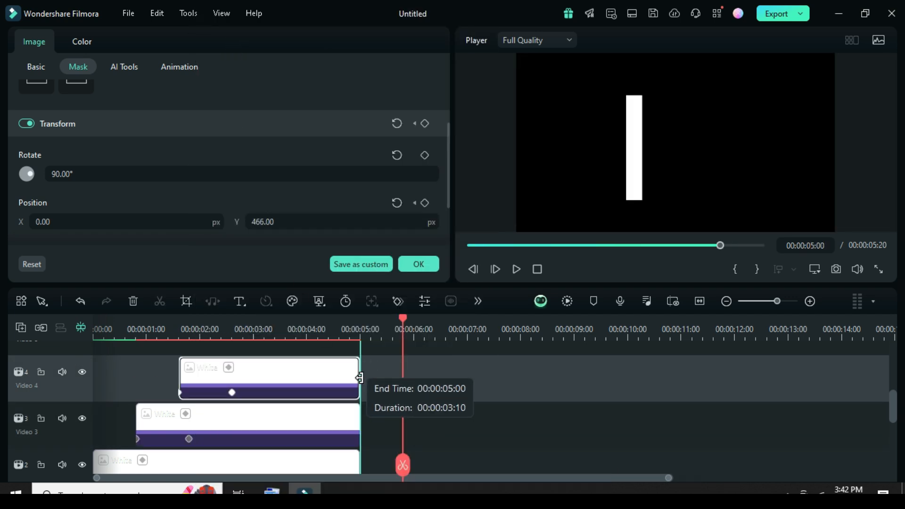
drag(359, 378, 357, 378)
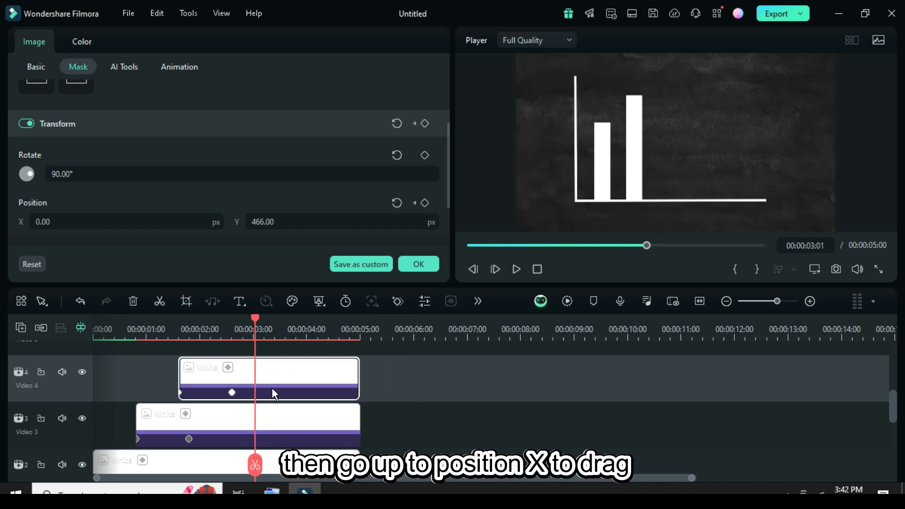
Set Position keyframes on the copied bars so they rise from the baseline
click(36, 66)
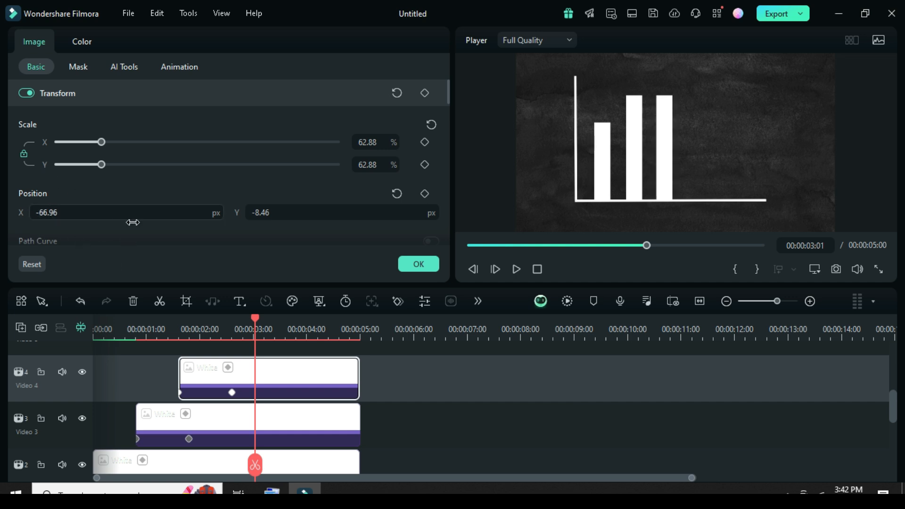
click(78, 66)
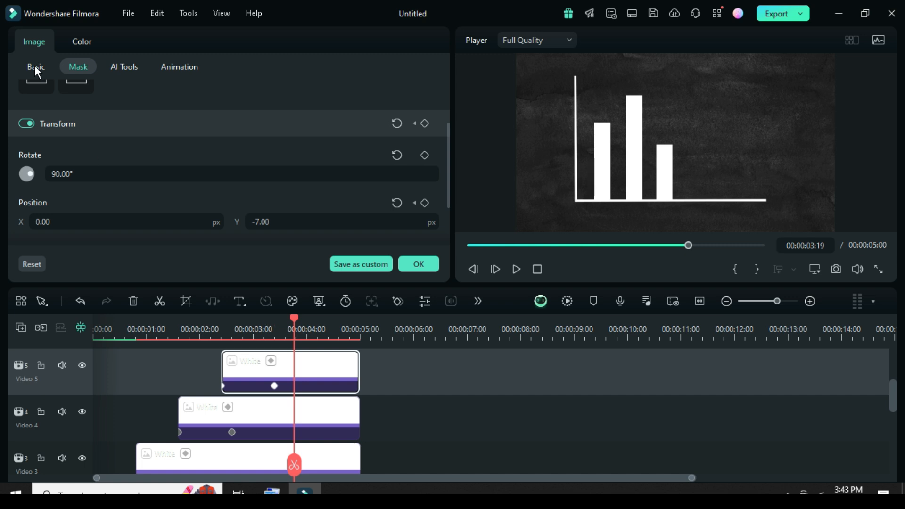
click(35, 67)
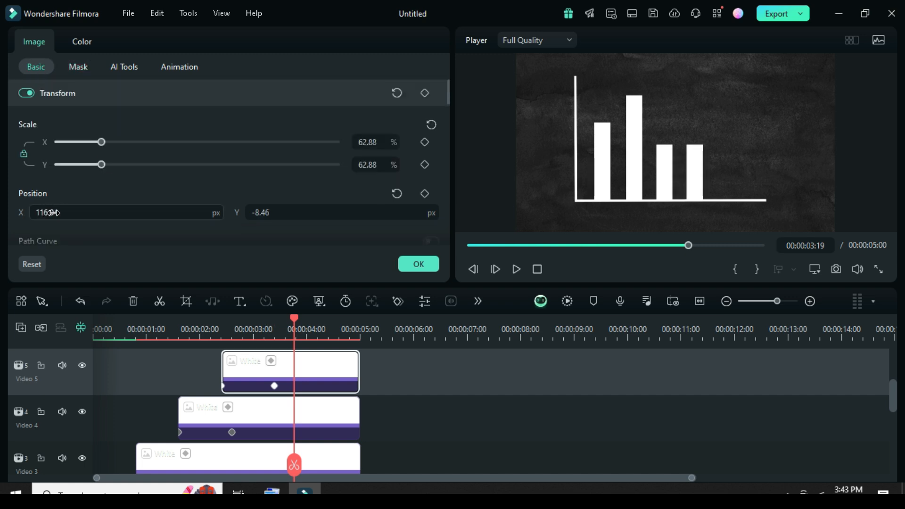
click(78, 66)
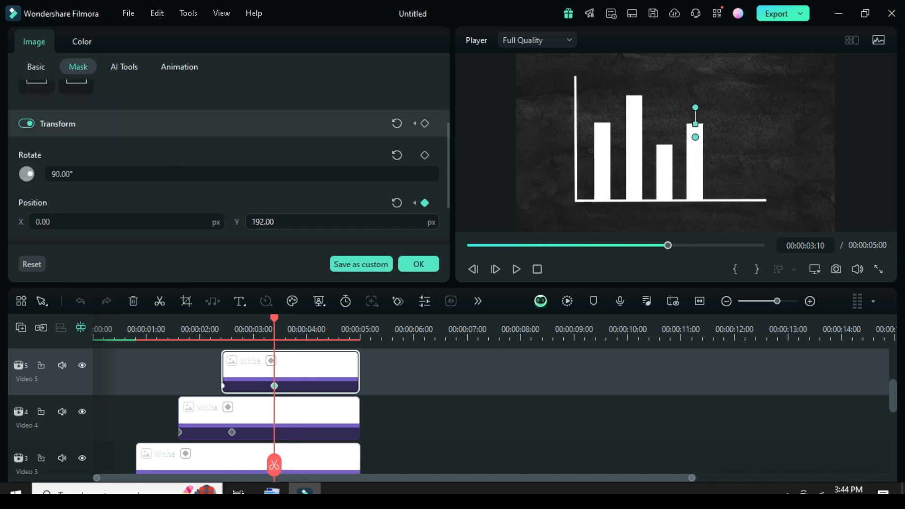
Copy the bar onto a new track as the fifth bar and keyframe its position
right_click(274, 371)
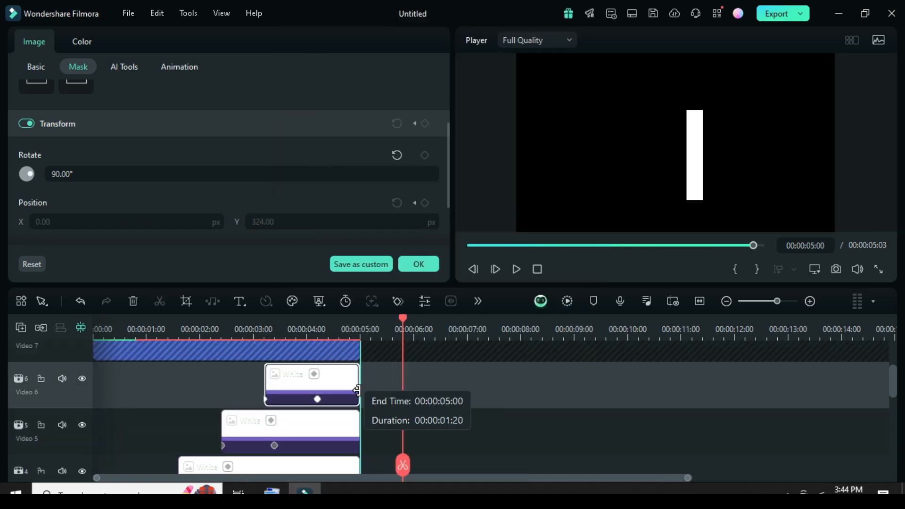
click(35, 67)
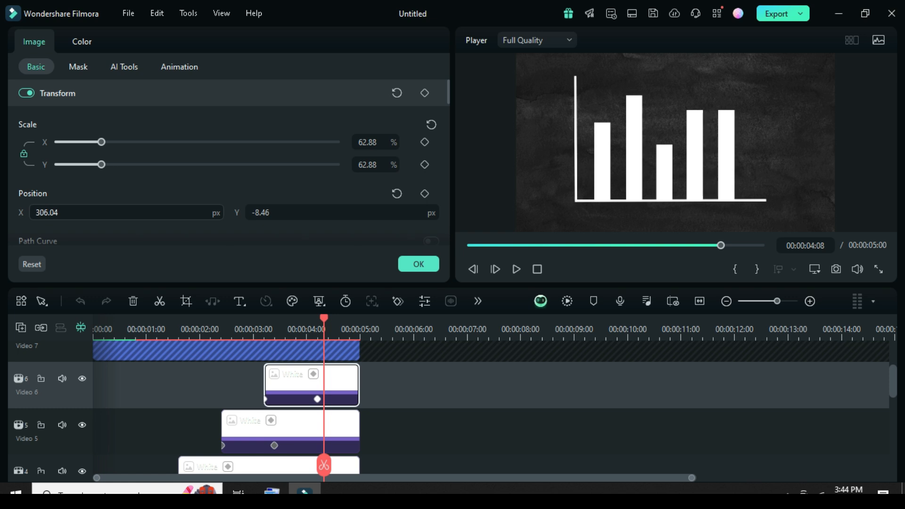
click(77, 66)
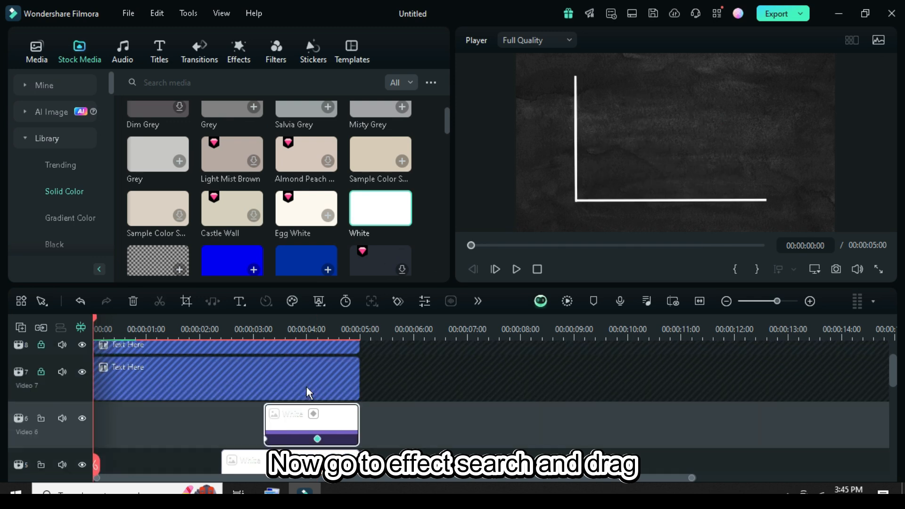
Drag the Glow Light effect onto the top track and lock all tracks
click(238, 50)
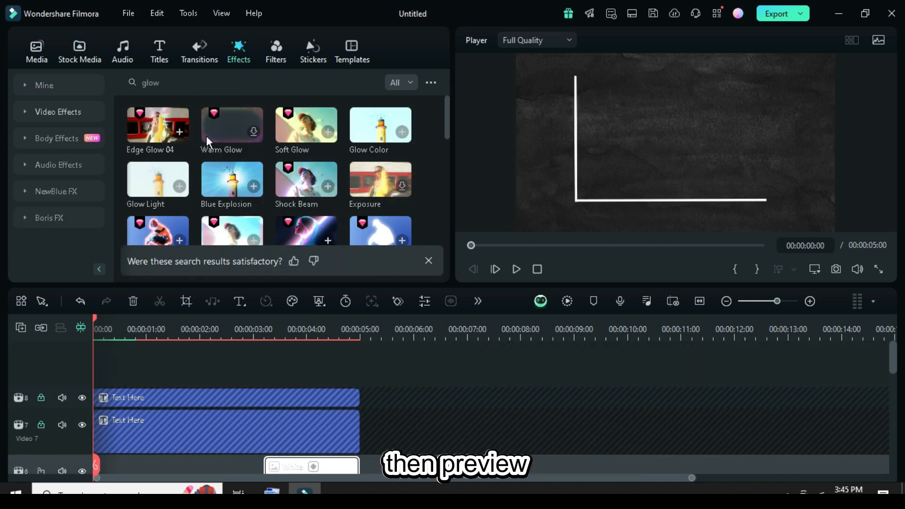
drag(157, 179, 225, 396)
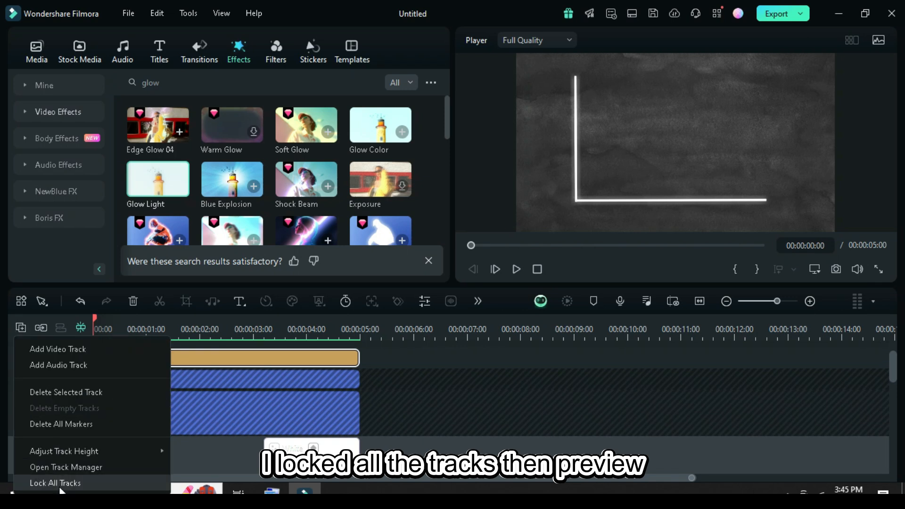
click(54, 483)
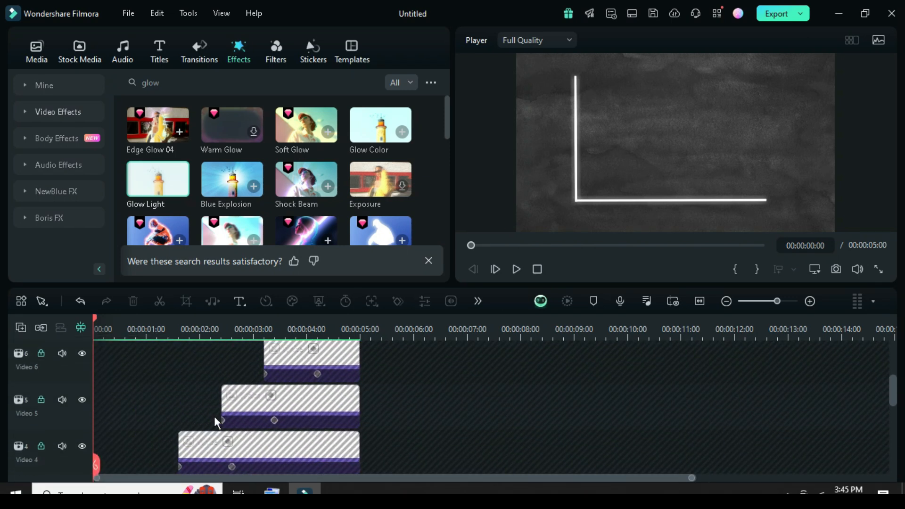
click(515, 269)
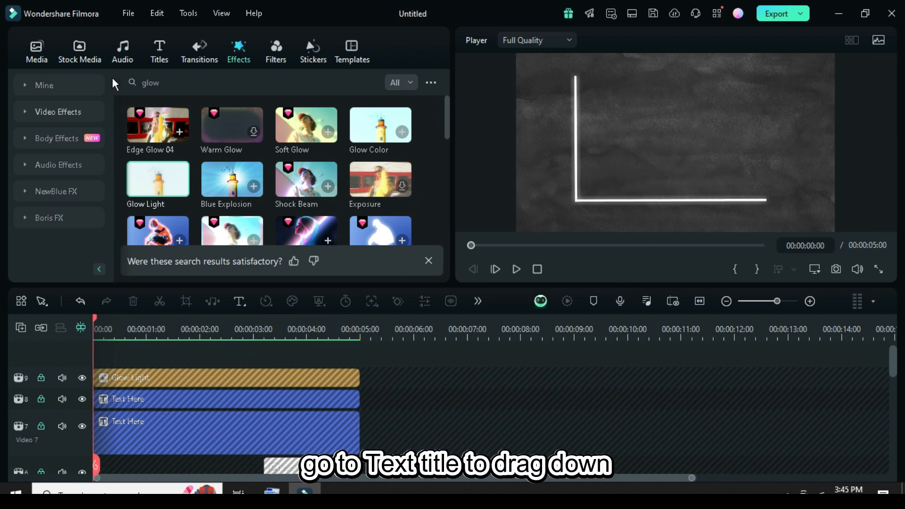
Add a Default Title reading '1990' in bold Segoe Script, size 20
click(159, 51)
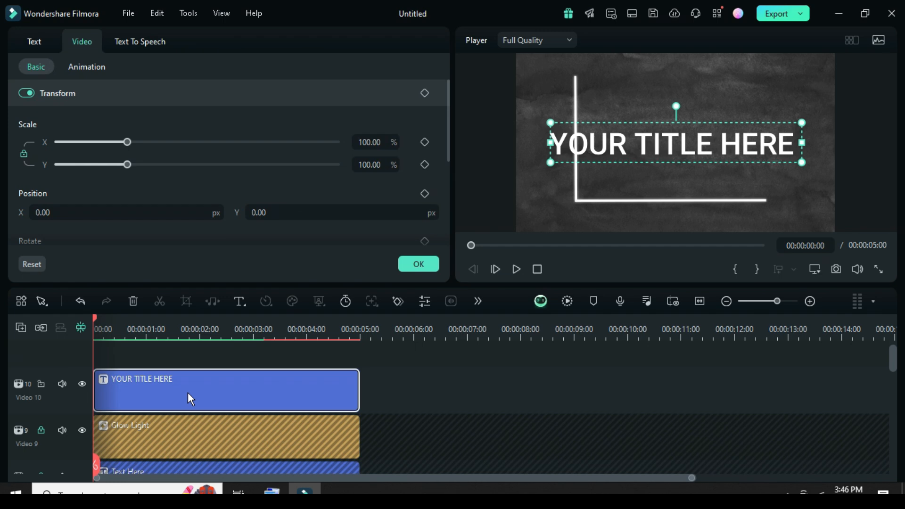
click(34, 41)
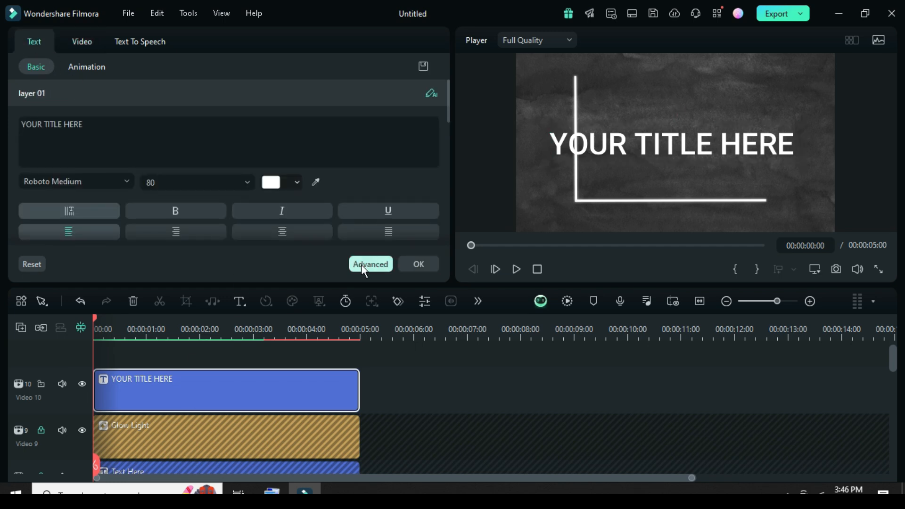
click(370, 264)
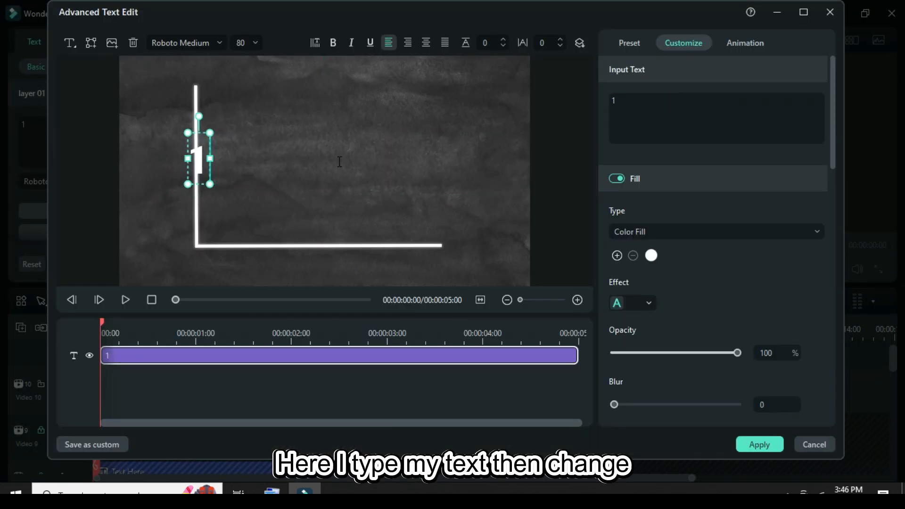
text(990)
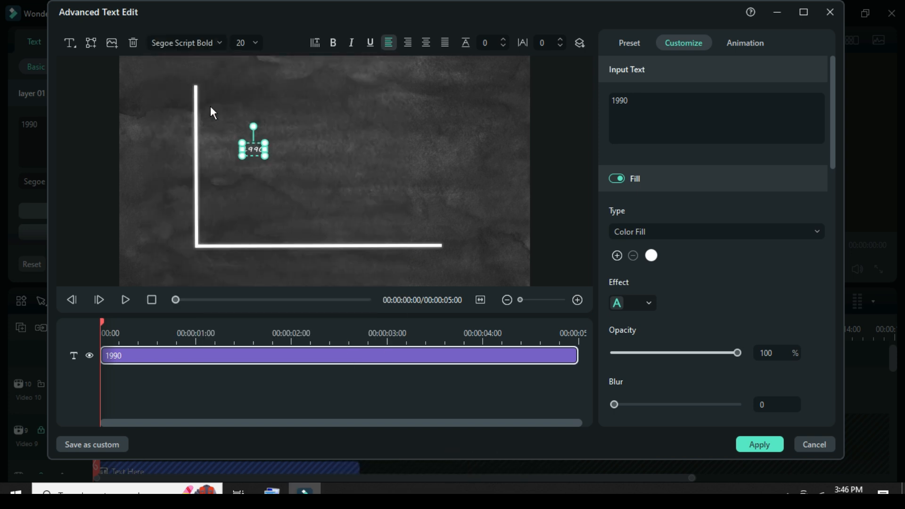
click(333, 43)
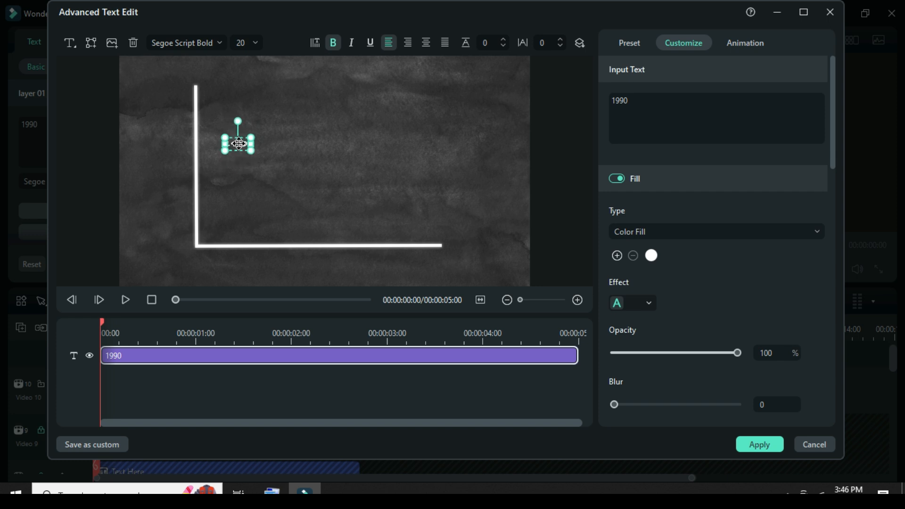
click(759, 444)
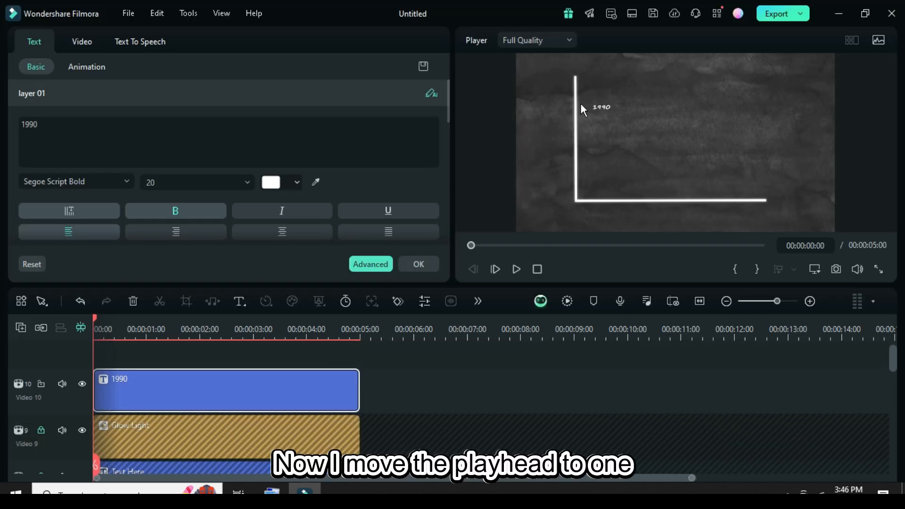
Keyframe the label's position: Y -54 at 1s and (5, -516) at 0s
click(81, 42)
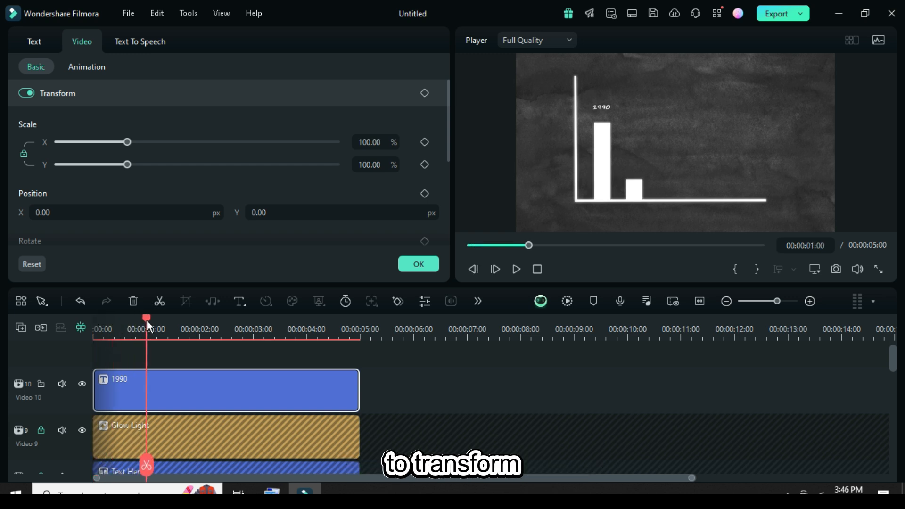
click(425, 93)
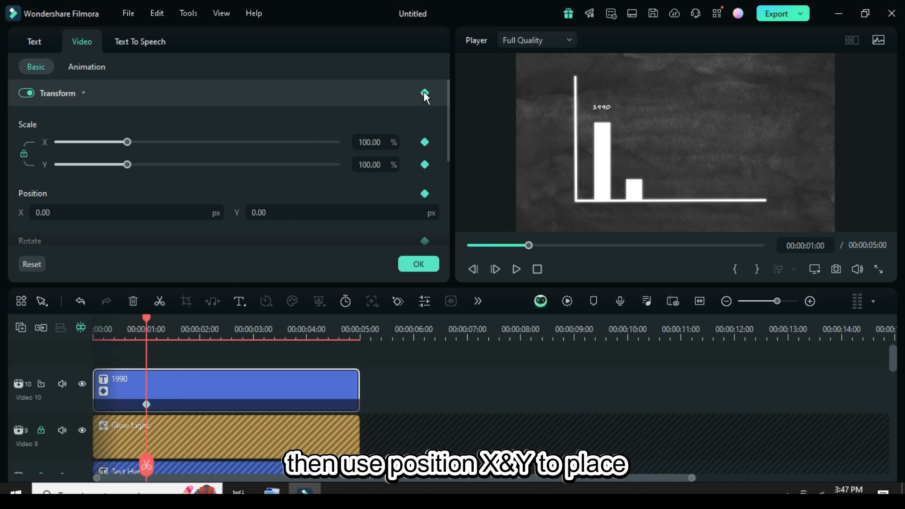
text(-54.00)
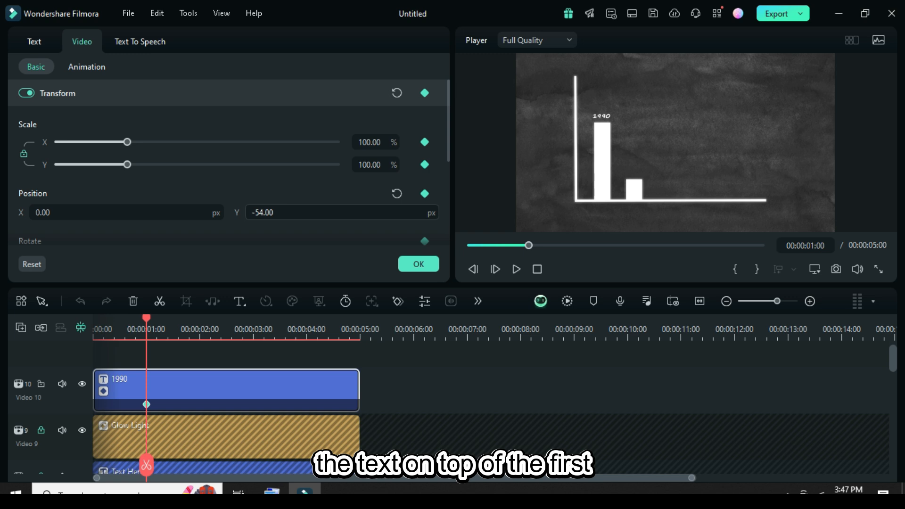
text(5.00)
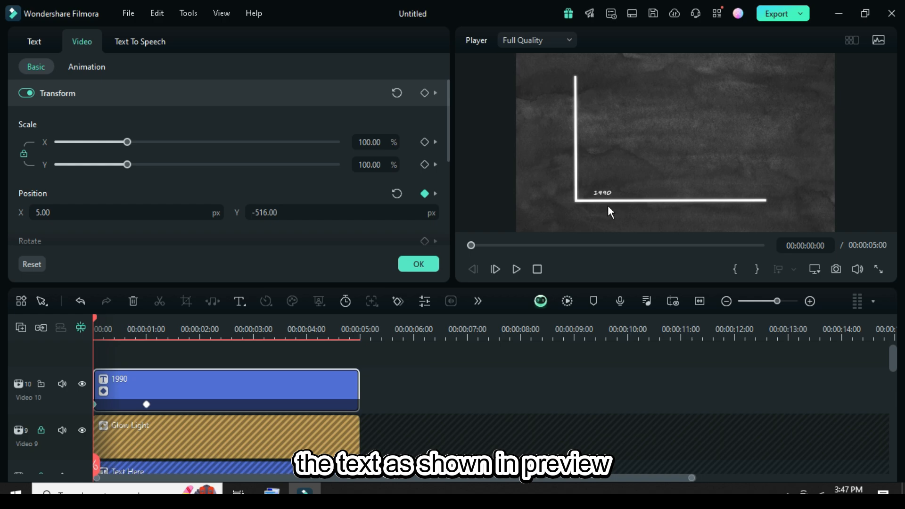
click(515, 269)
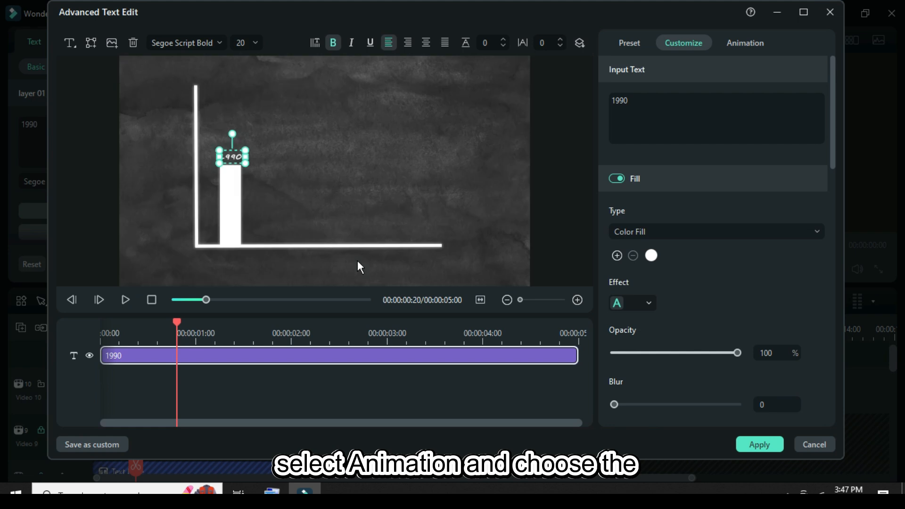
Give the 1990 label an In entrance animation and render the preview
click(745, 43)
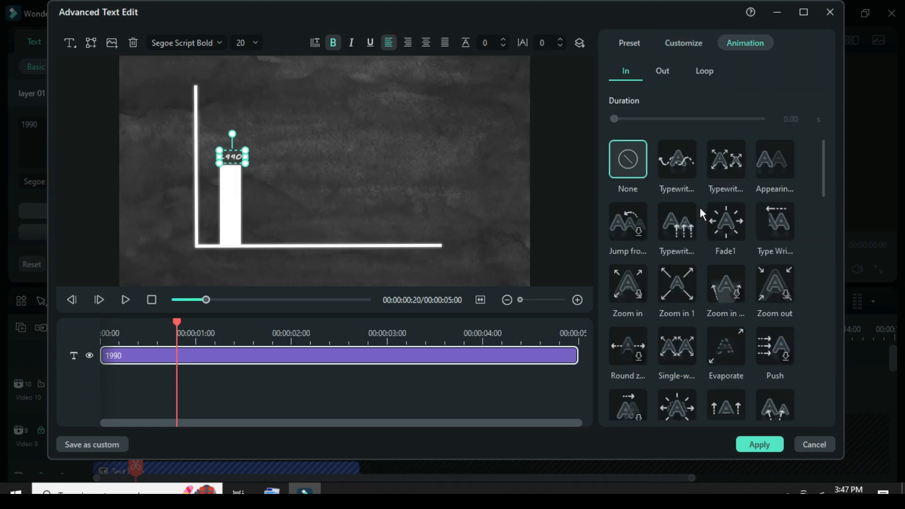
click(677, 222)
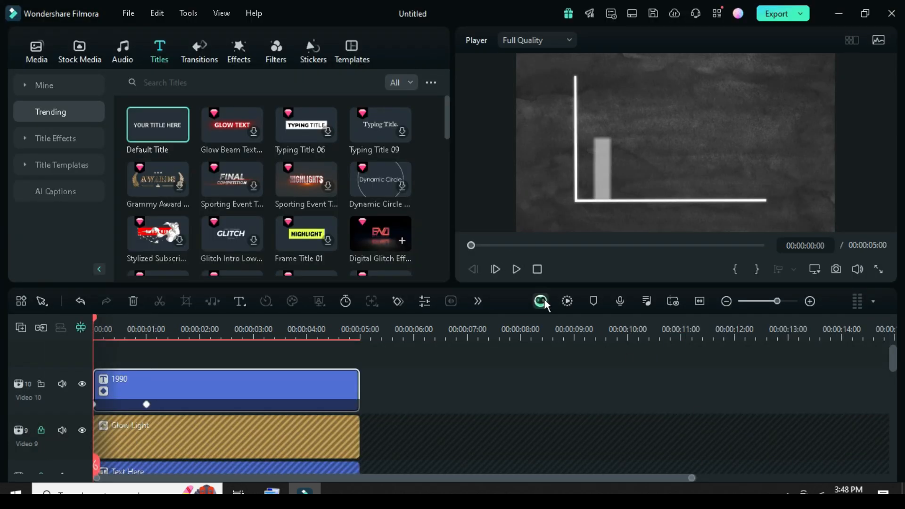
click(516, 269)
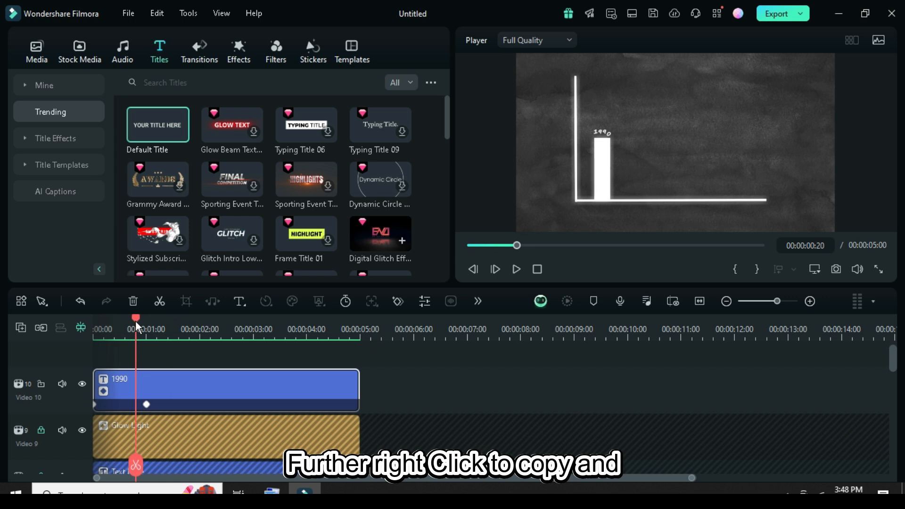
Duplicate the 1990 label as 1991, trimmed to five seconds, and preview it rising
right_click(225, 390)
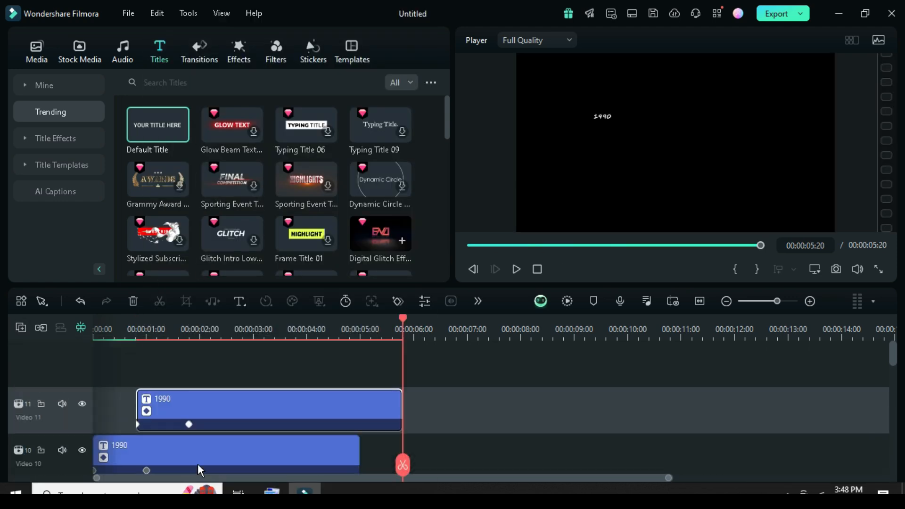
drag(401, 410, 357, 410)
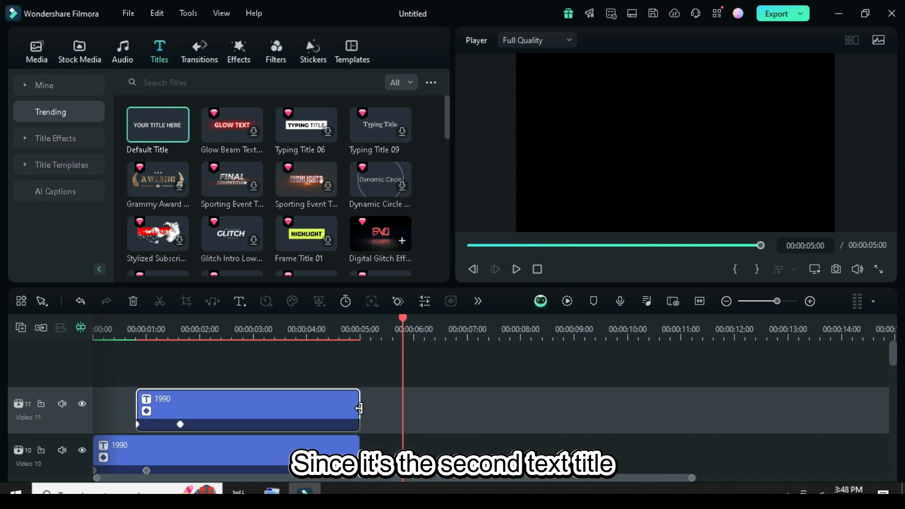
scroll(down, 3)
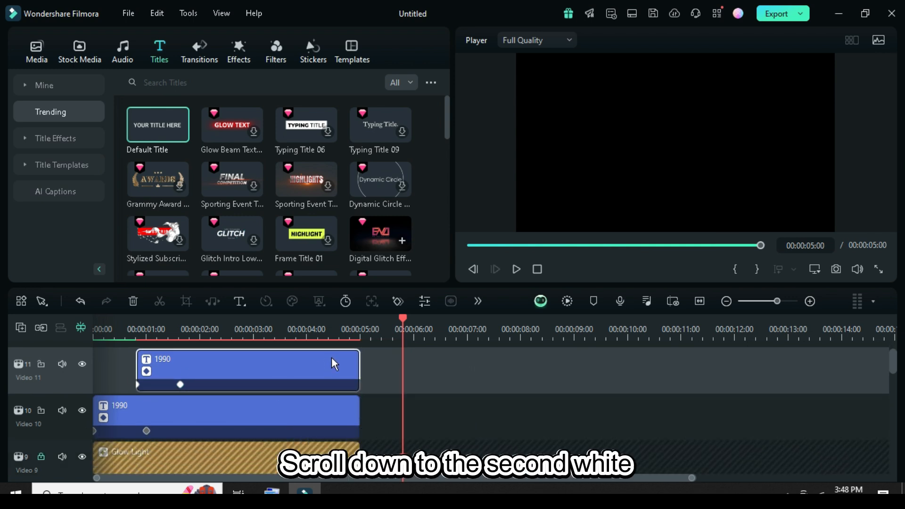
scroll(down, 3)
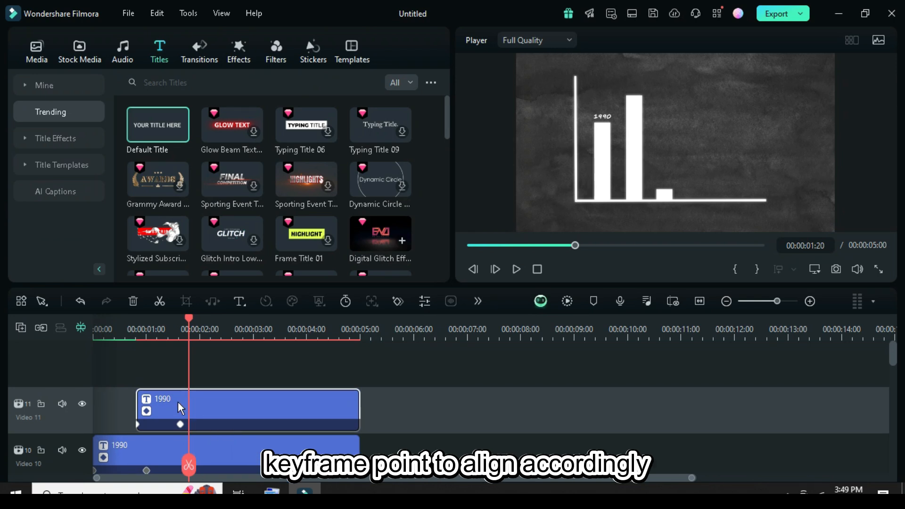
mouse_move(183, 419)
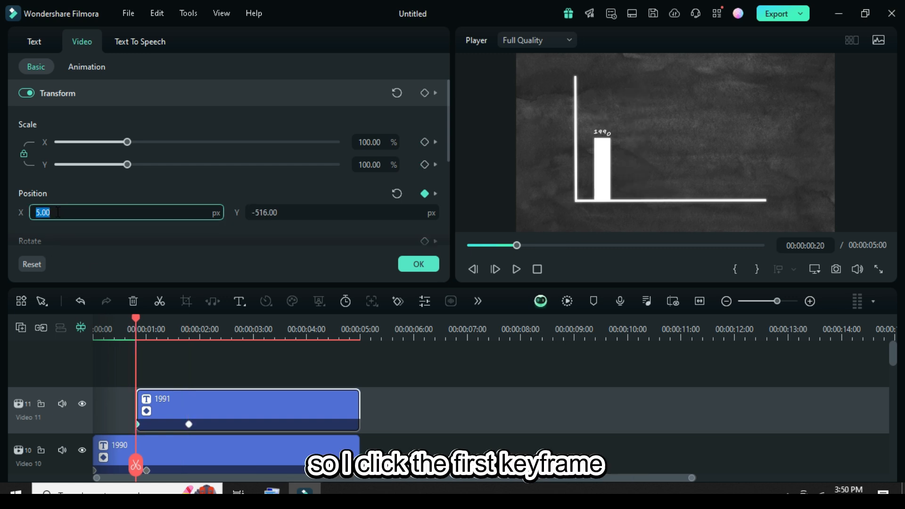
text(197)
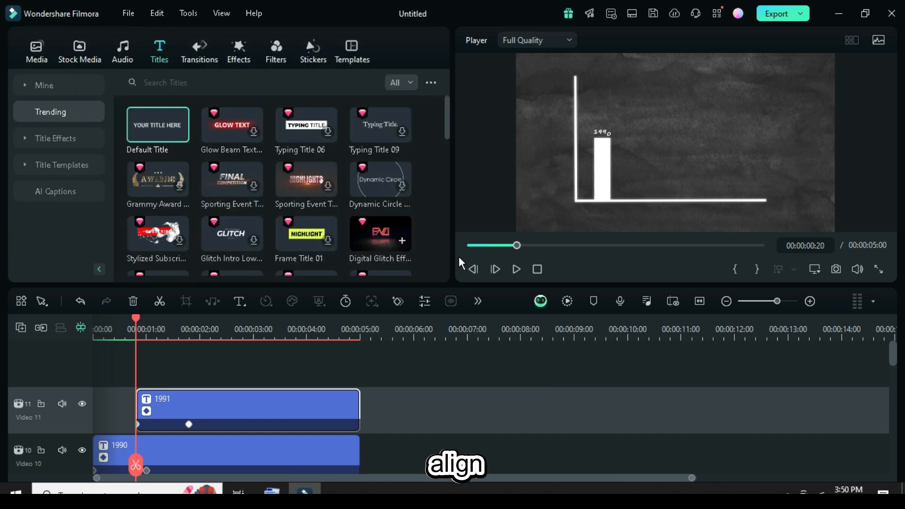
click(567, 301)
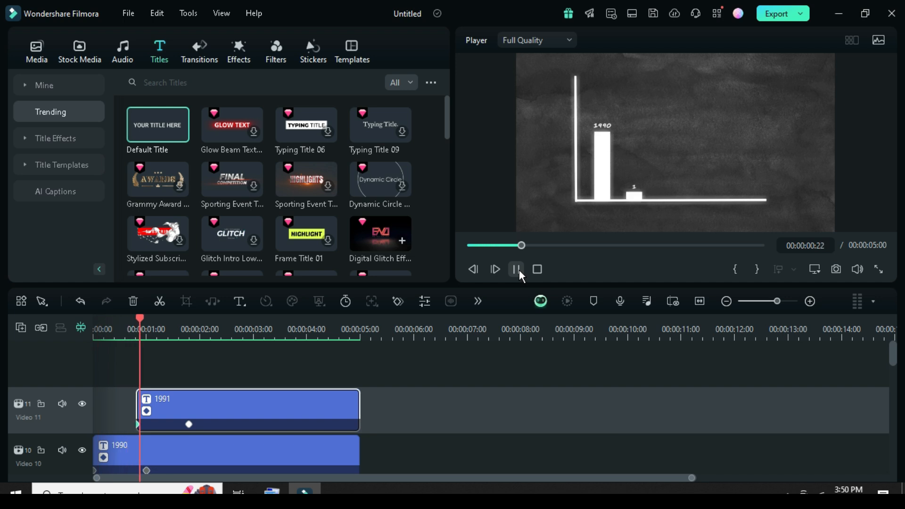
click(515, 269)
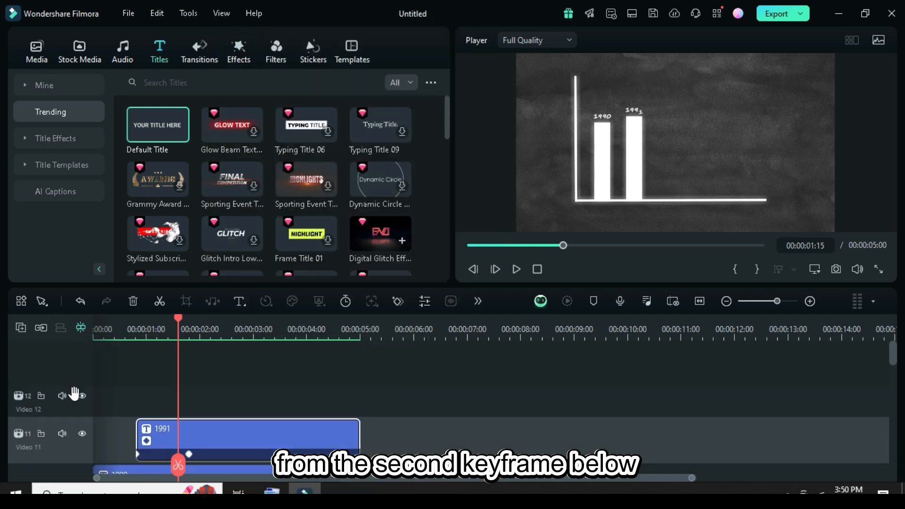
Restore normal track height, retitle the copied label 1992, and set Position X to 379
right_click(249, 435)
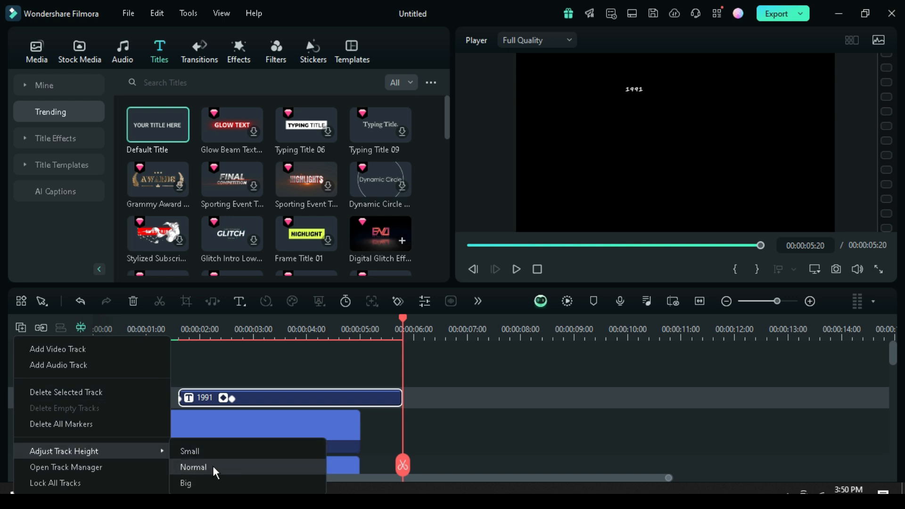
click(194, 468)
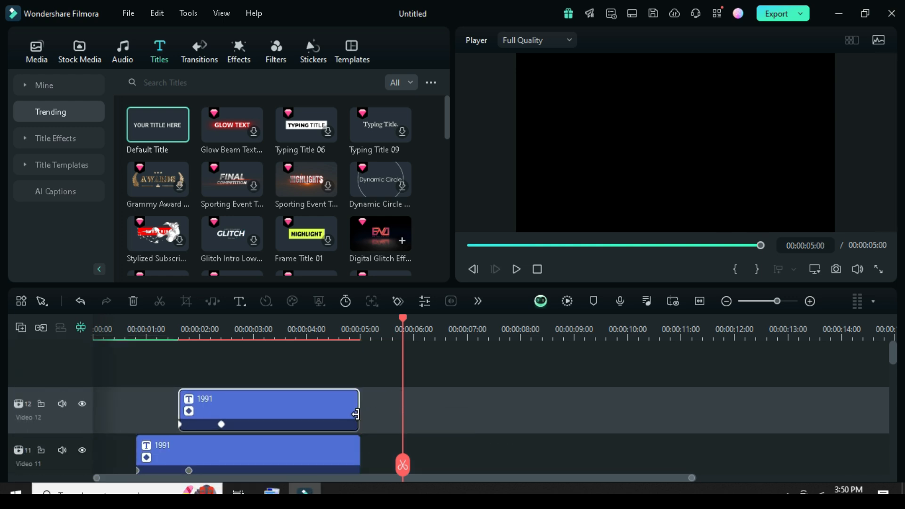
scroll(down, 3)
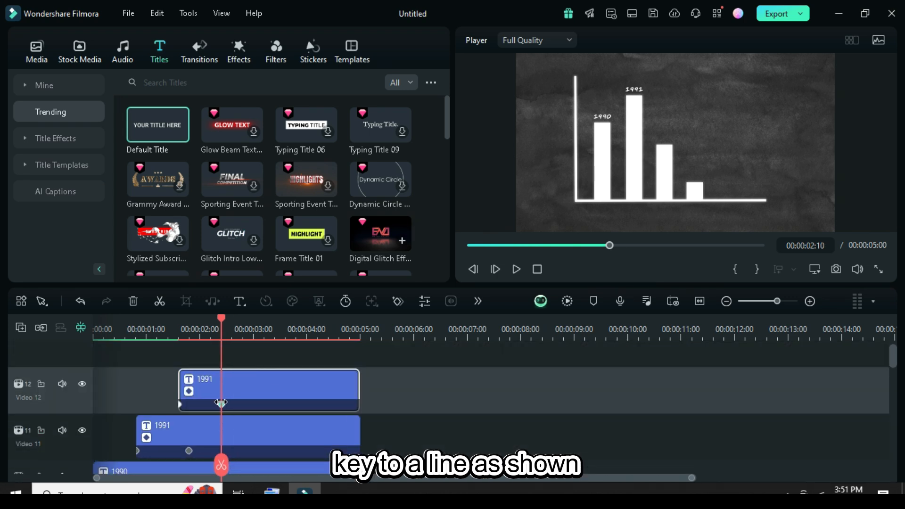
click(232, 404)
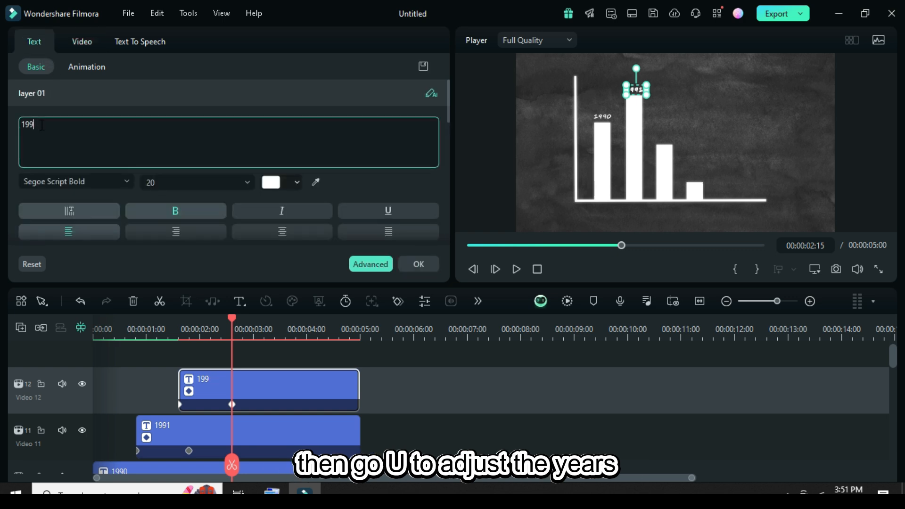
text(1992)
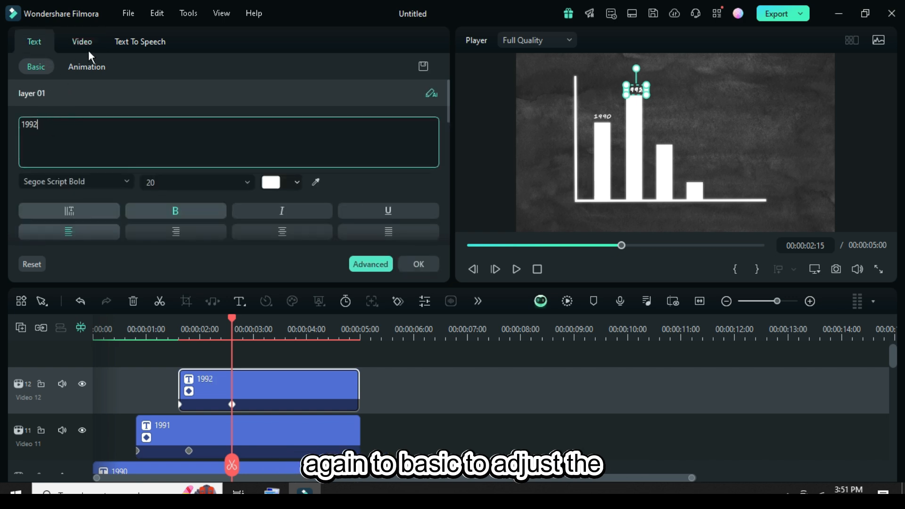
click(82, 41)
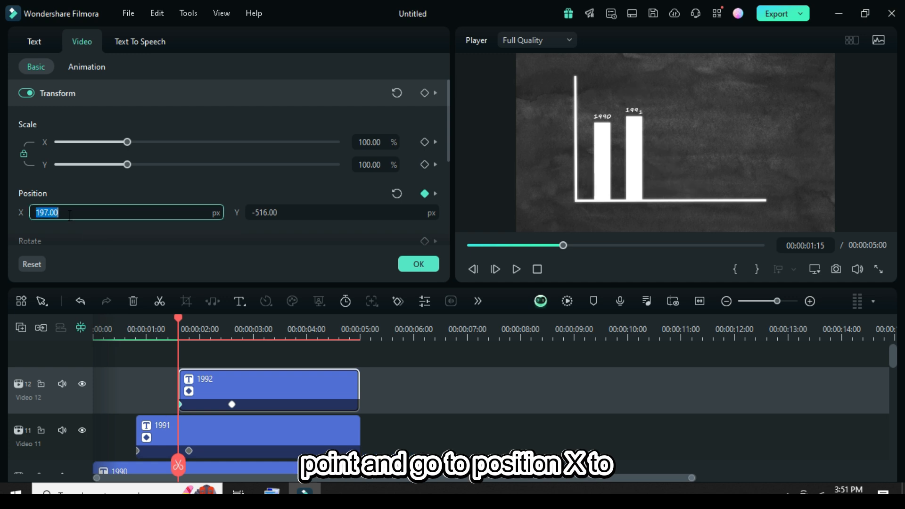
text(379)
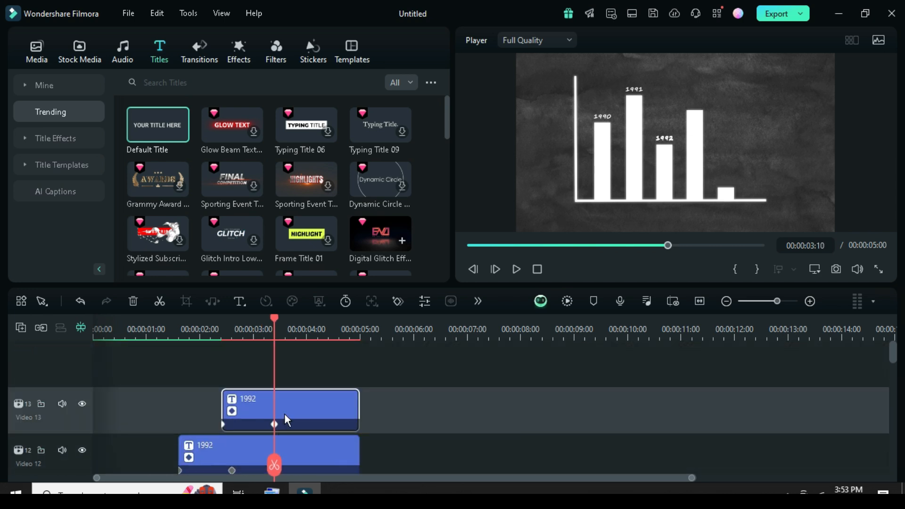
Create 1993 and 1994 label copies and shift them toward the fourth and fifth bars
double_click(290, 410)
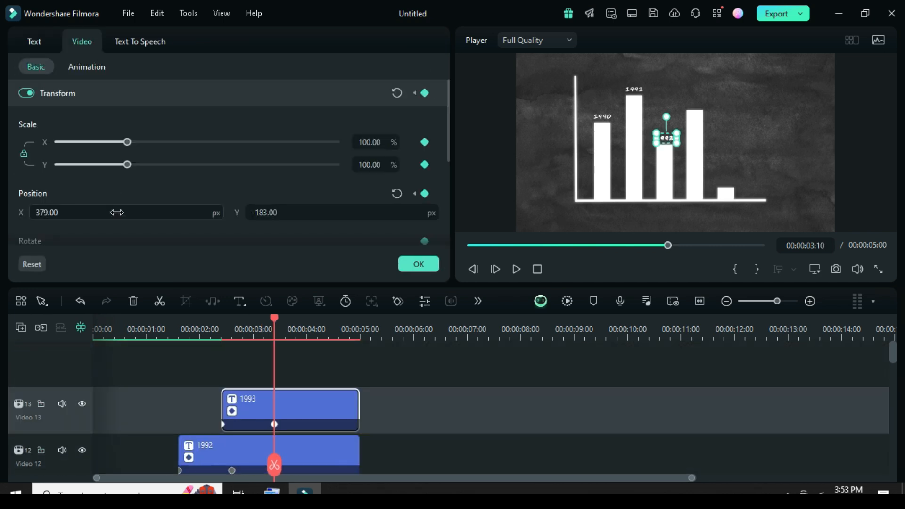
drag(665, 137, 694, 95)
text(75)
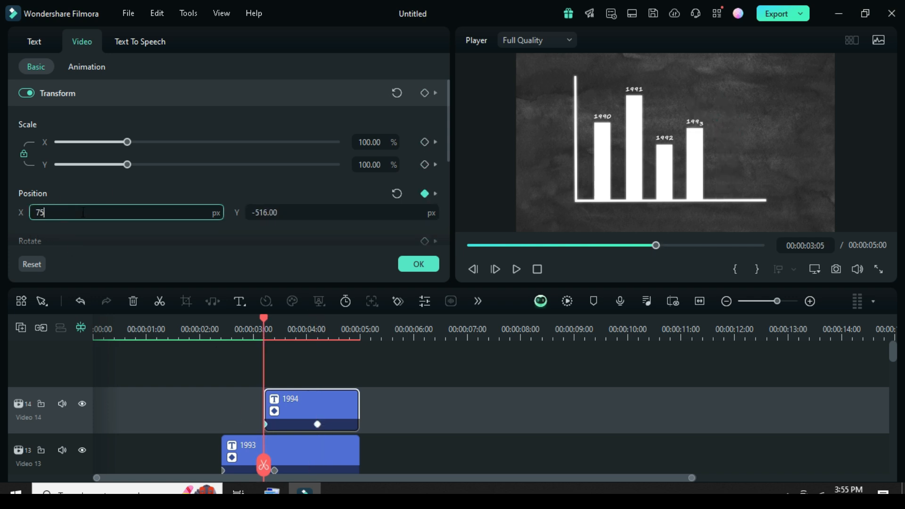
click(159, 51)
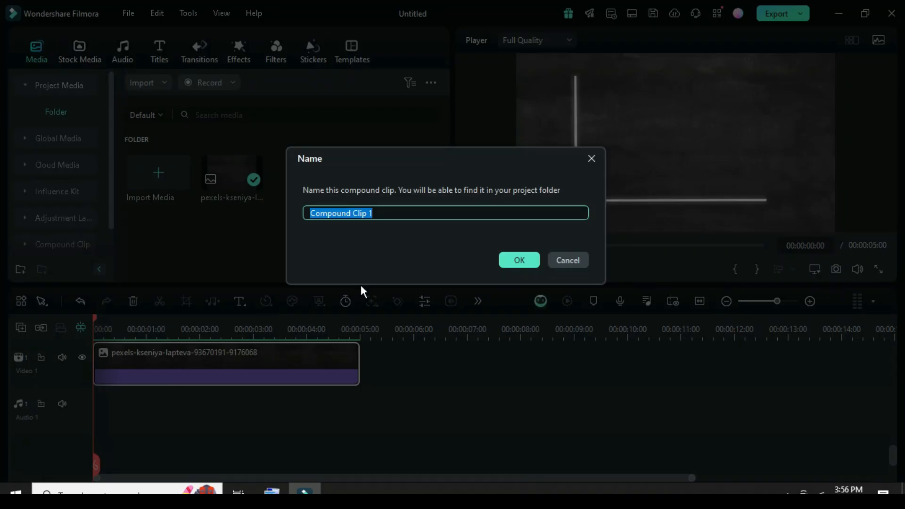
Confirm the name 'Compound Clip 1', preview the chart, and open the compound clip's timeline
click(518, 260)
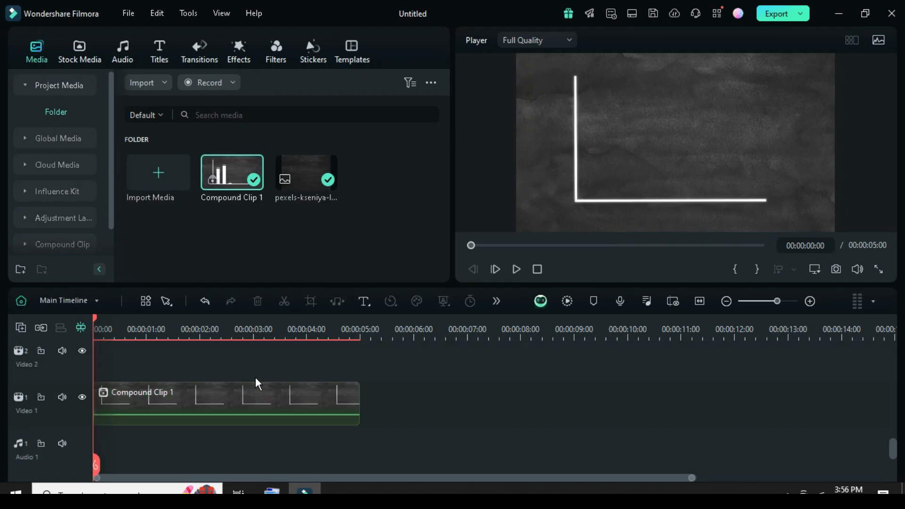
click(516, 269)
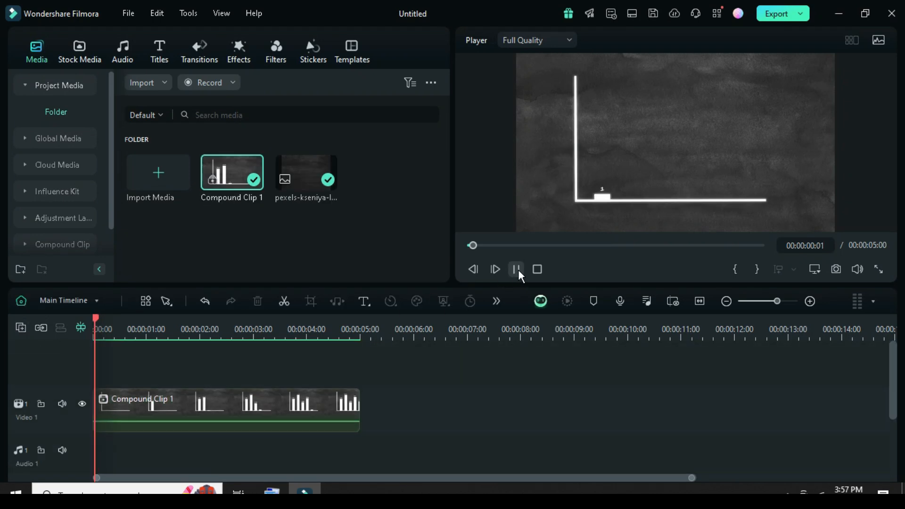
click(516, 270)
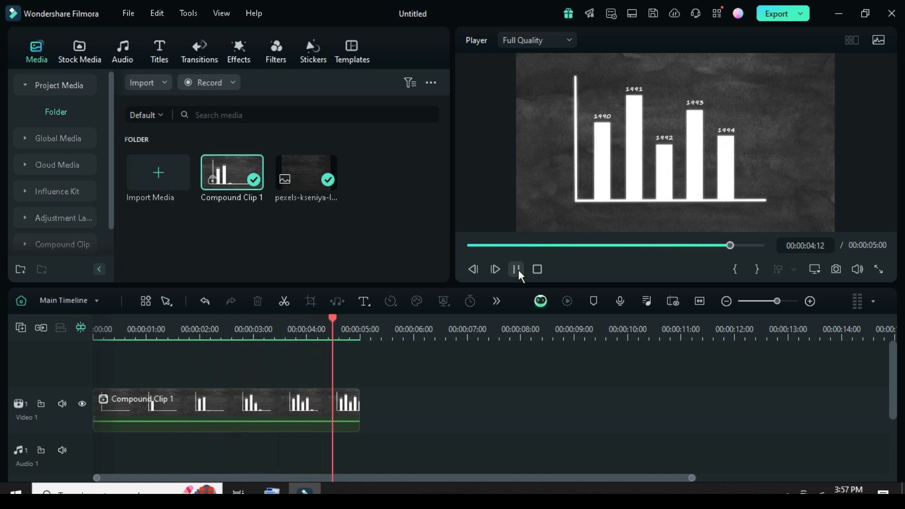
click(516, 269)
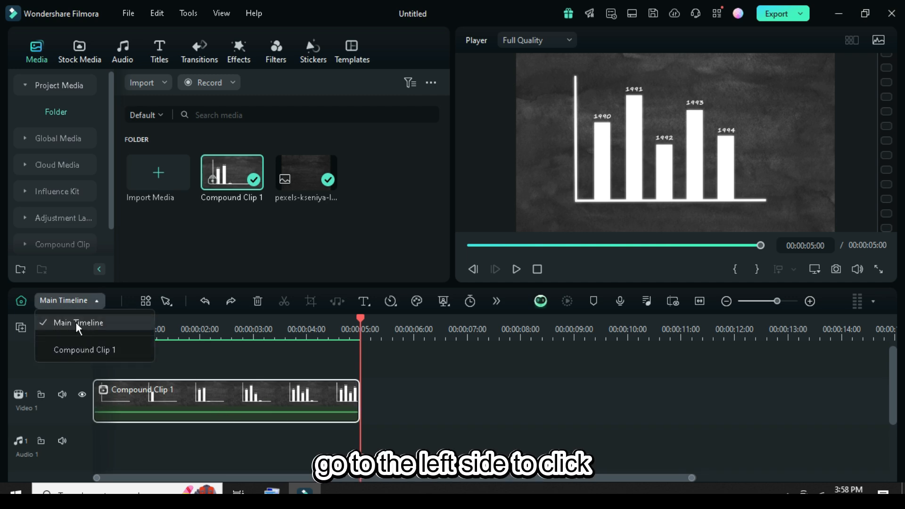
click(84, 350)
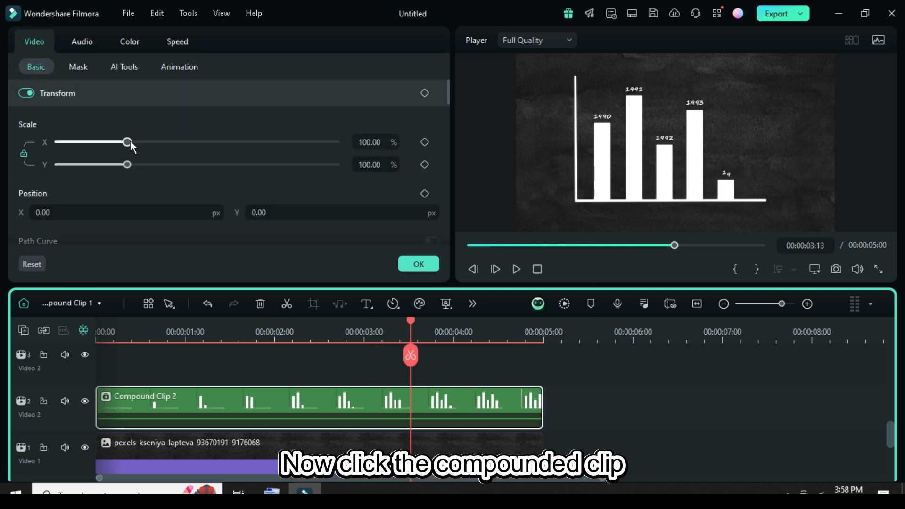
Scale the nested Compound Clip 2 chart to 79.24% and set Position X -52, Y -83
drag(127, 142, 113, 142)
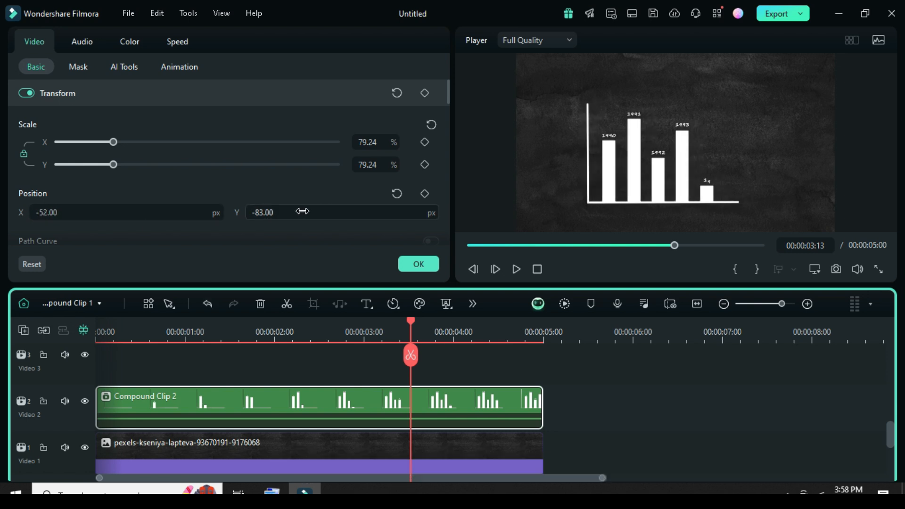
drag(113, 142, 123, 141)
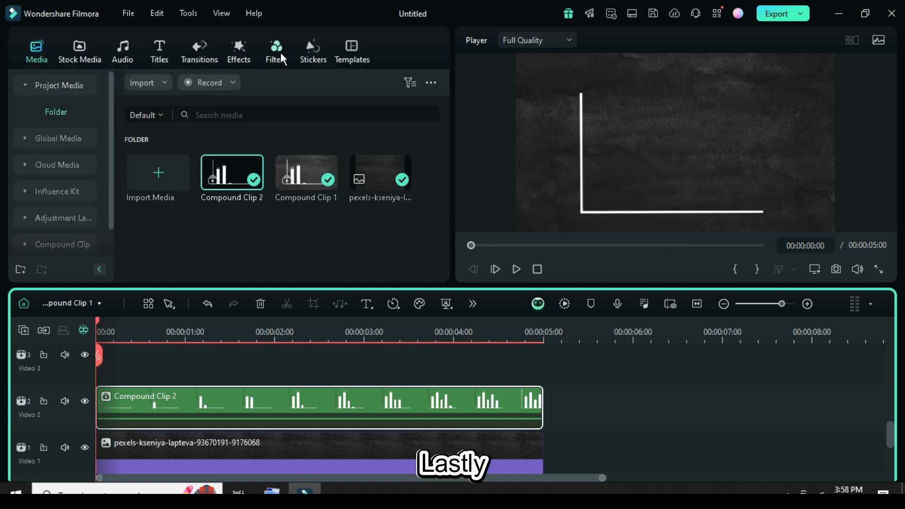
Add the Neon Clock sticker from a 'clock' search, scaled to 30.55% at Position X 29
click(312, 51)
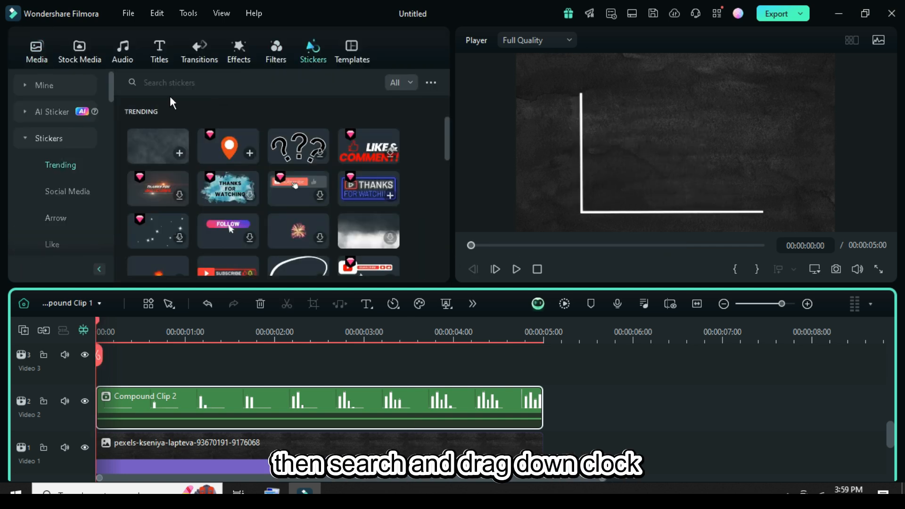
click(251, 82)
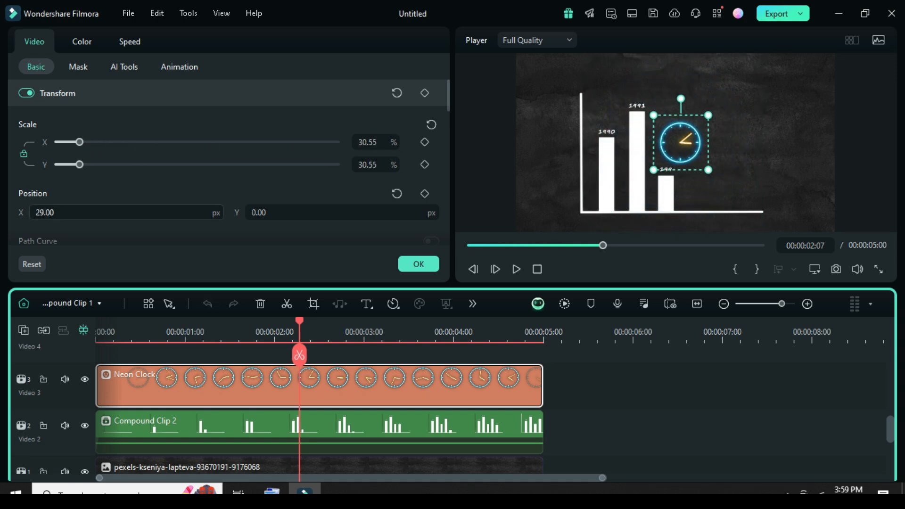
drag(79, 142, 85, 142)
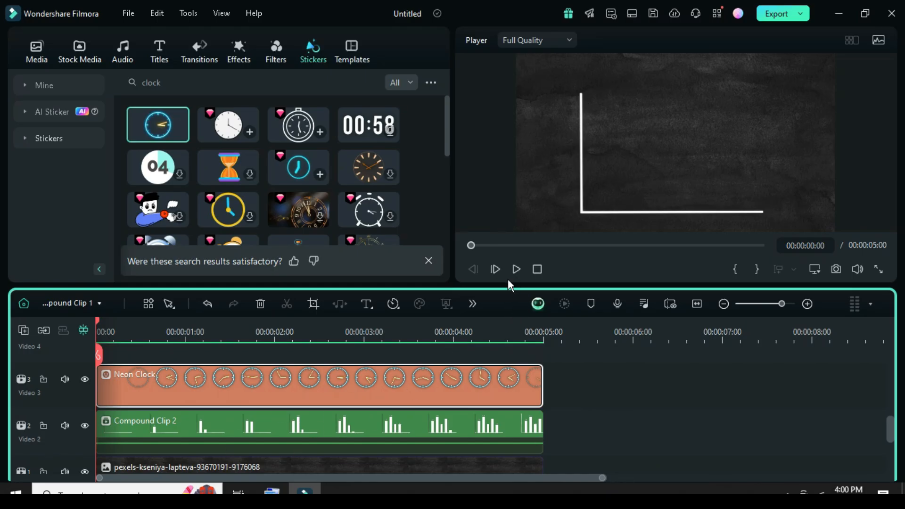
click(515, 269)
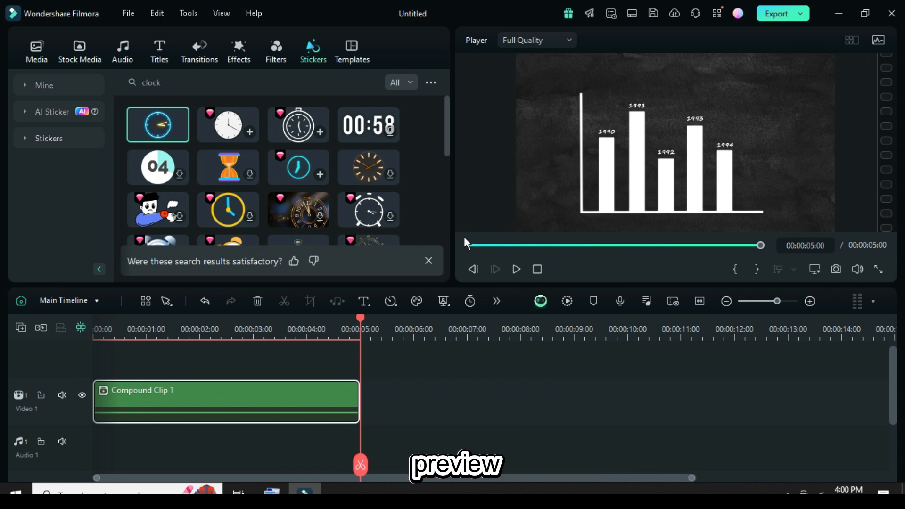
Render a preview of Compound Clip 1 on the main timeline
click(567, 301)
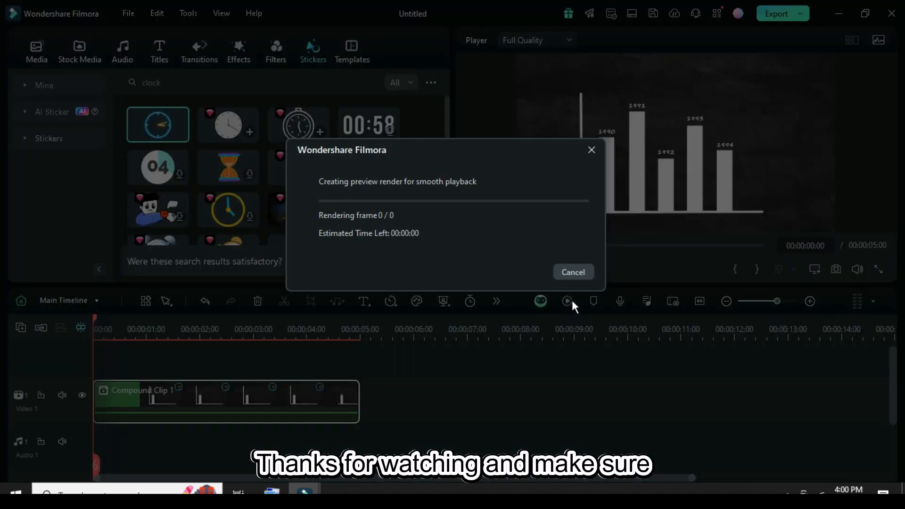